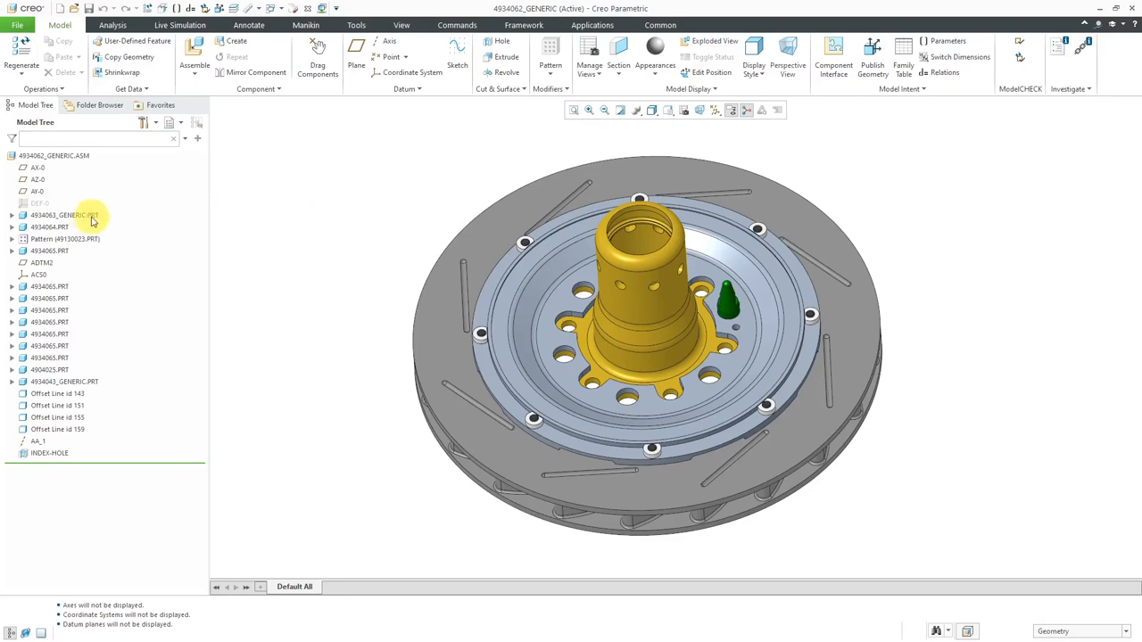
# Cancel the instance list and set the 4934063_GENERIC brake disc display style to Transparent
pyautogui.click(58, 215)
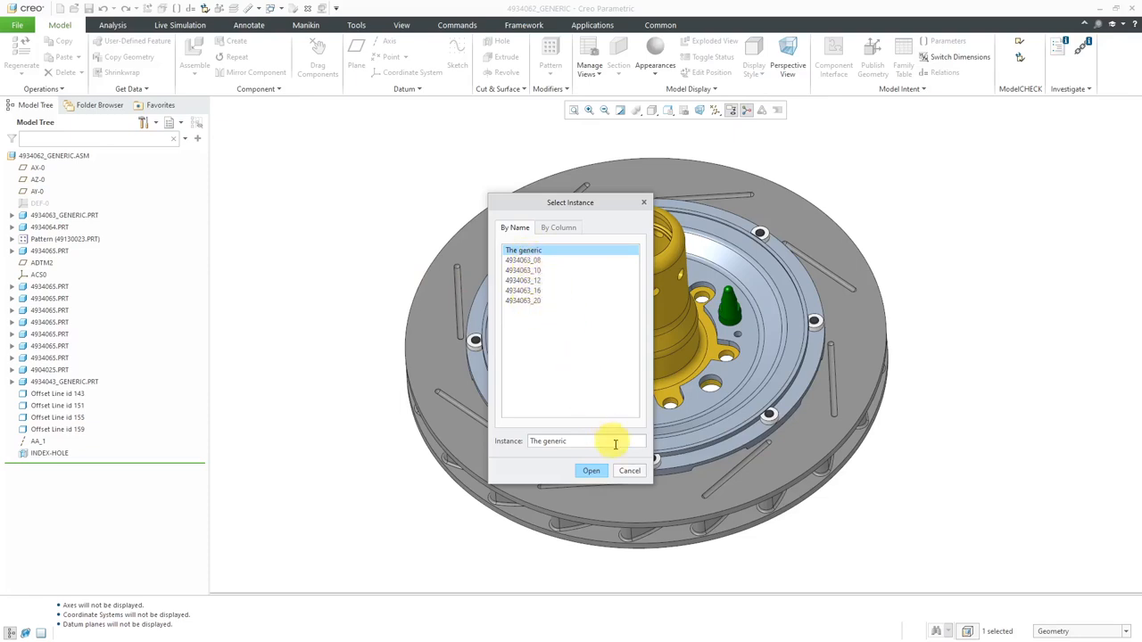
pyautogui.click(590, 470)
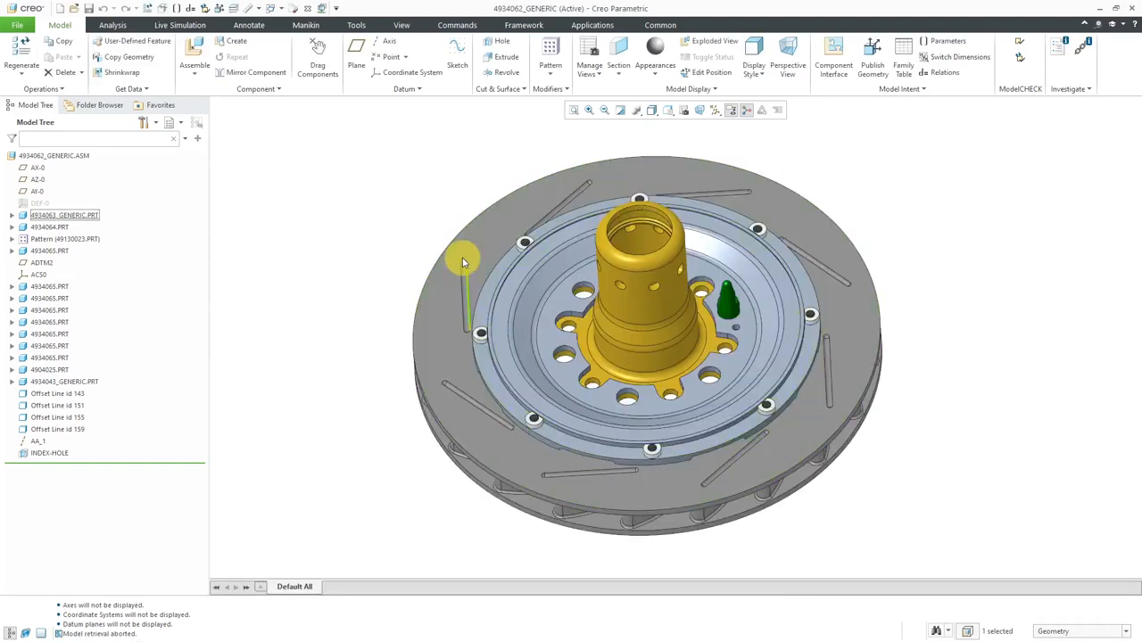
pyautogui.click(690, 88)
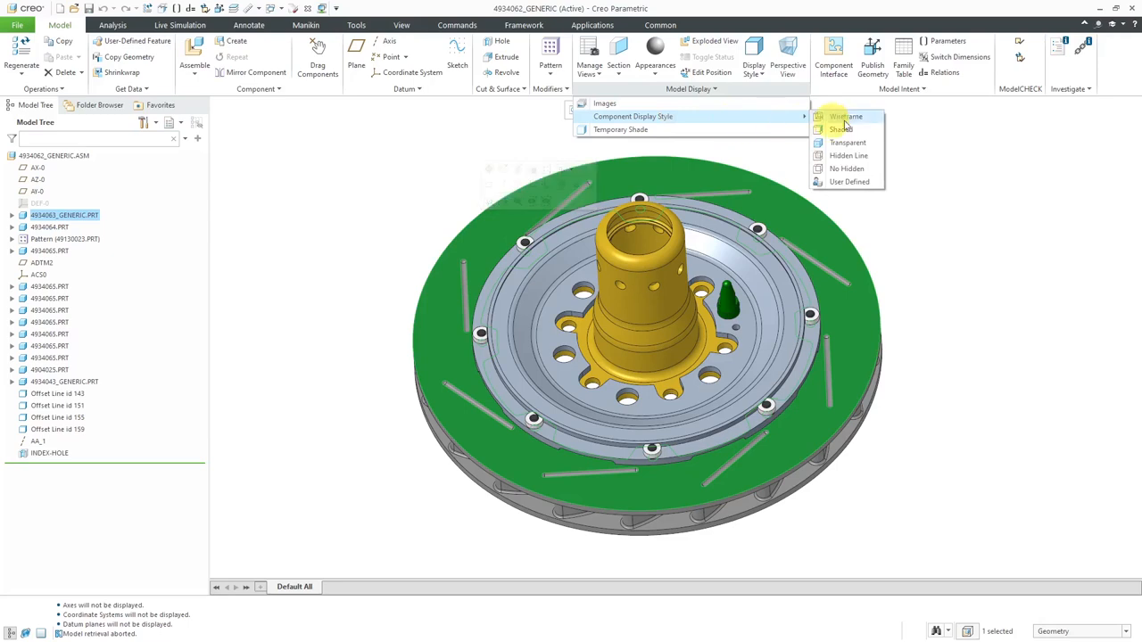
pyautogui.click(846, 143)
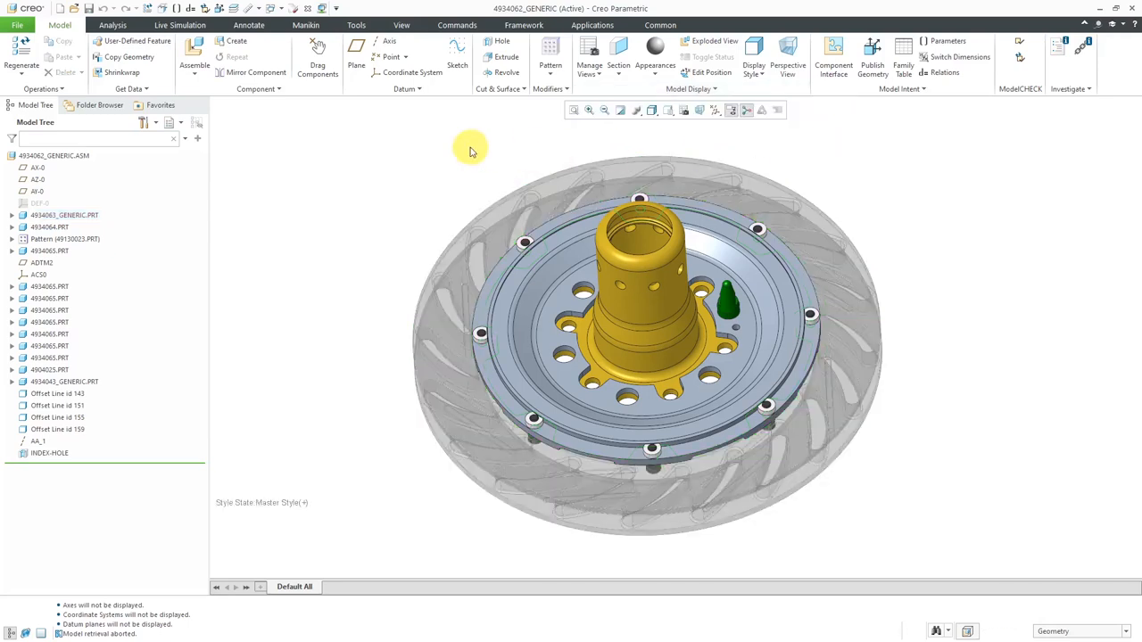
pyautogui.moveTo(464, 150)
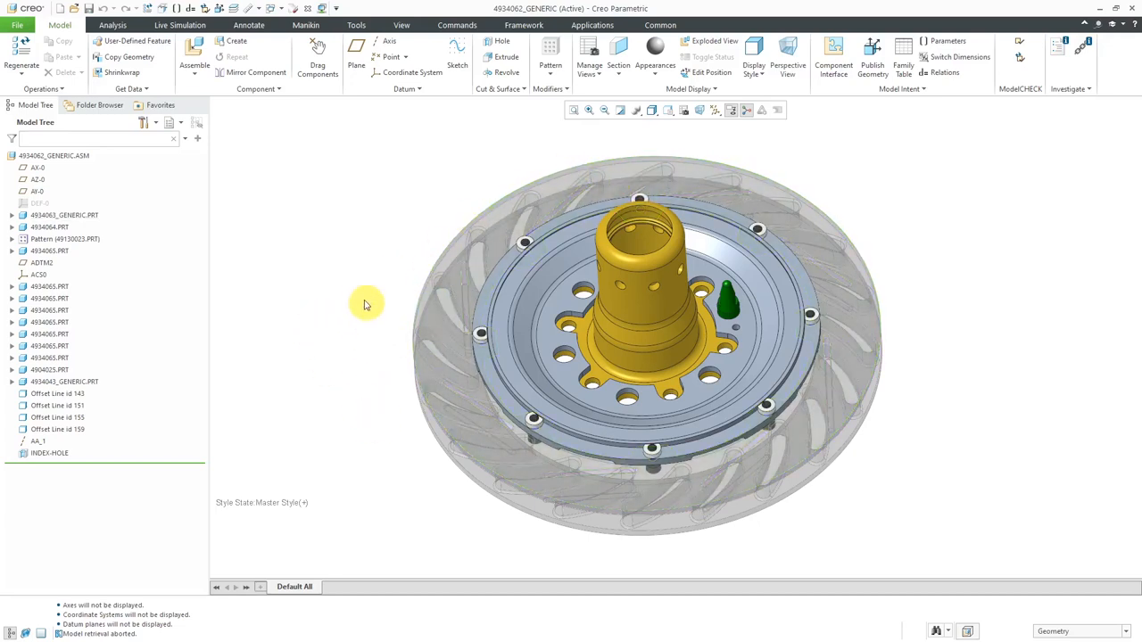
pyautogui.moveTo(107, 397)
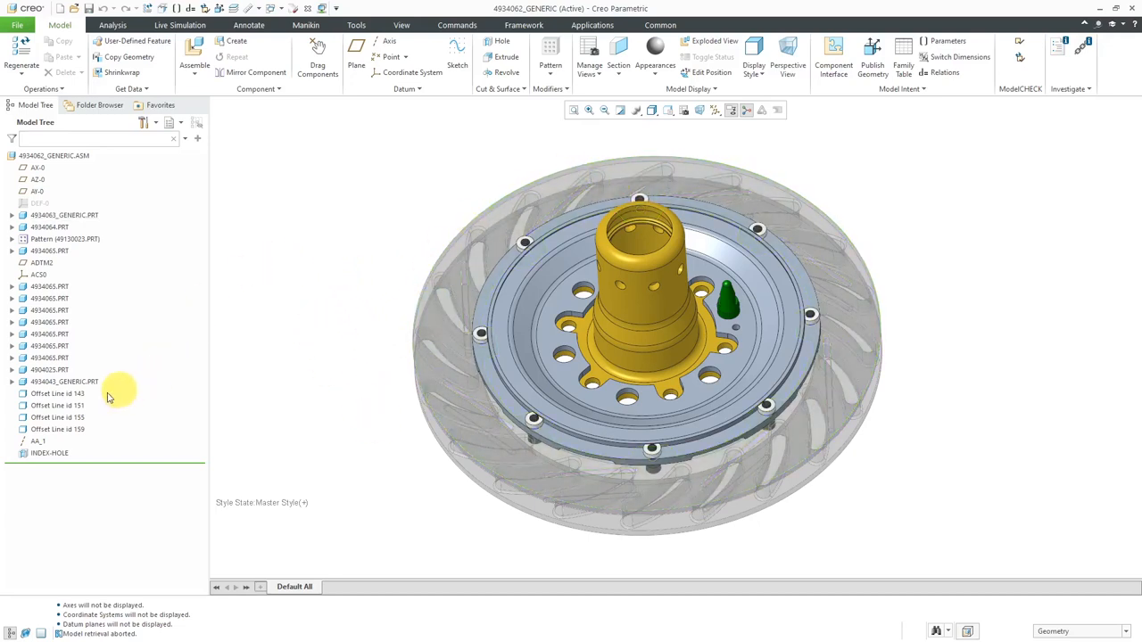
pyautogui.click(64, 381)
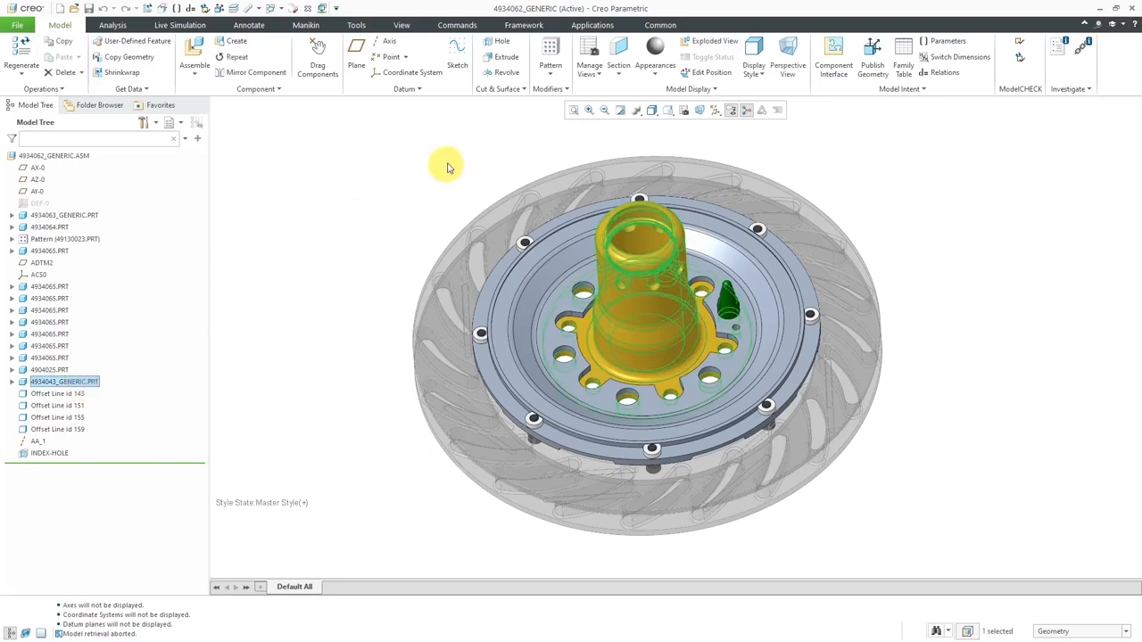
pyautogui.moveTo(402, 179)
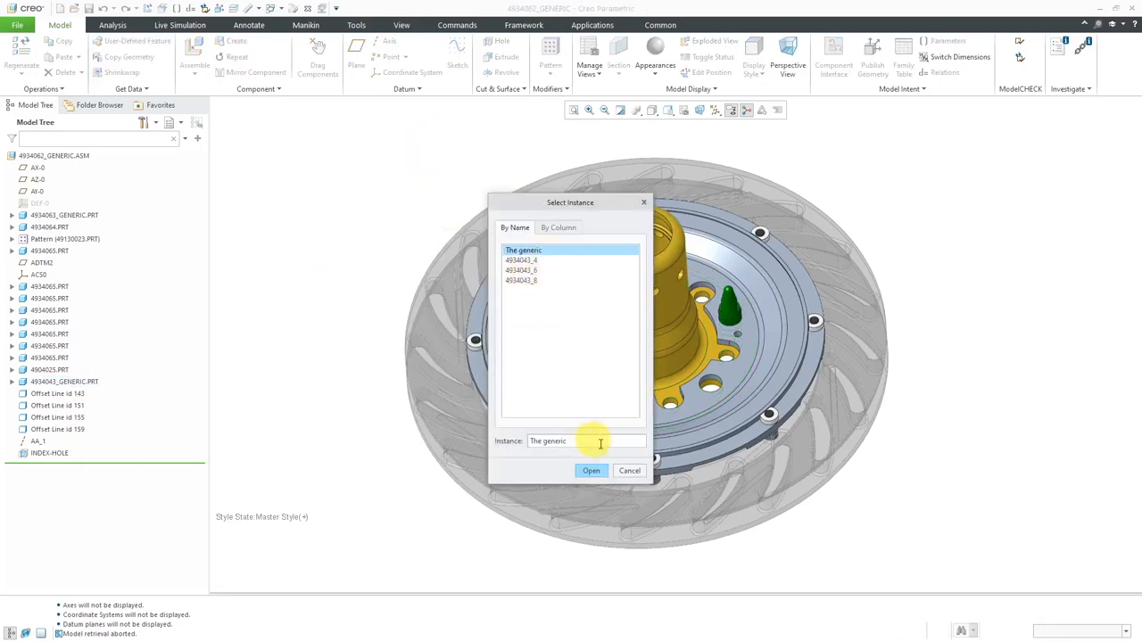
pyautogui.click(591, 470)
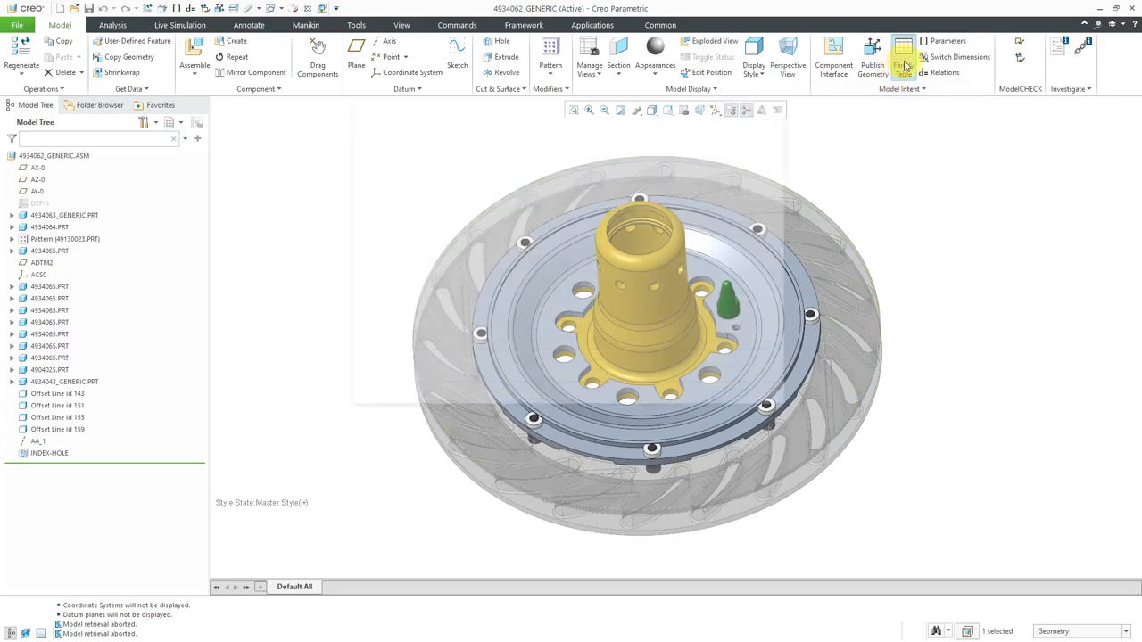
# Open the Family Table dialog for assembly 4934062_GENERIC
pyautogui.click(902, 58)
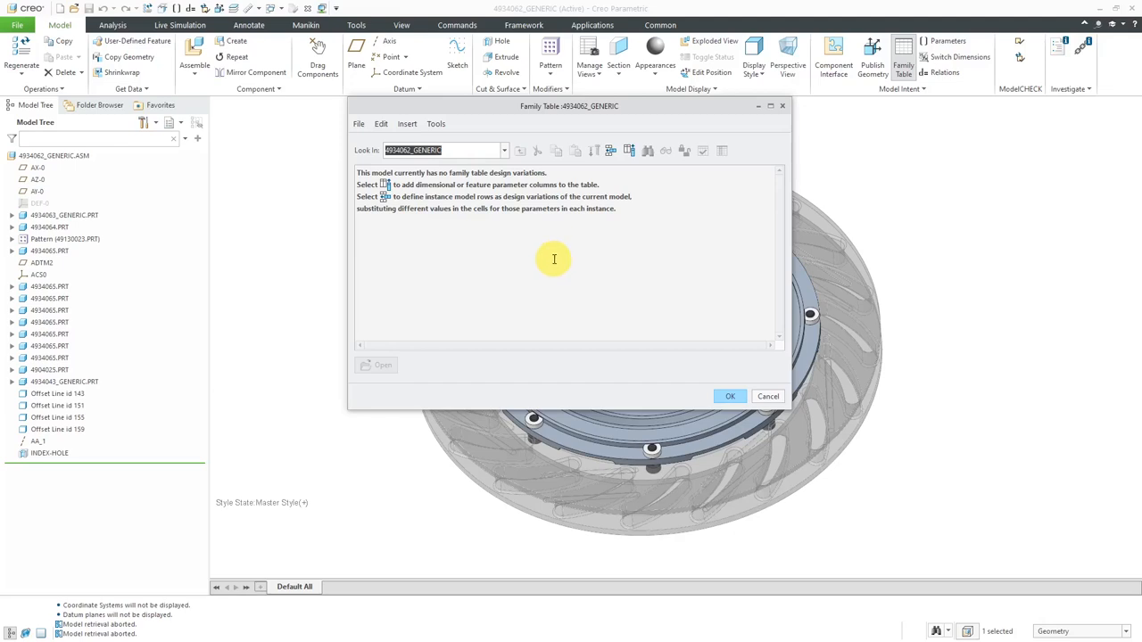
pyautogui.moveTo(628, 150)
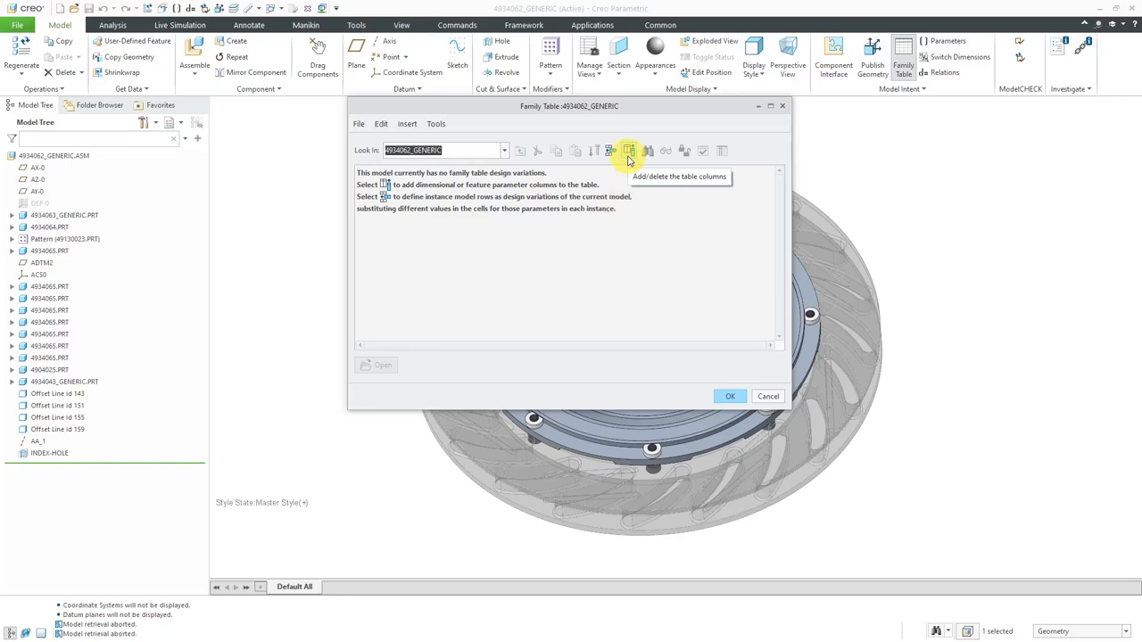
pyautogui.moveTo(602, 150)
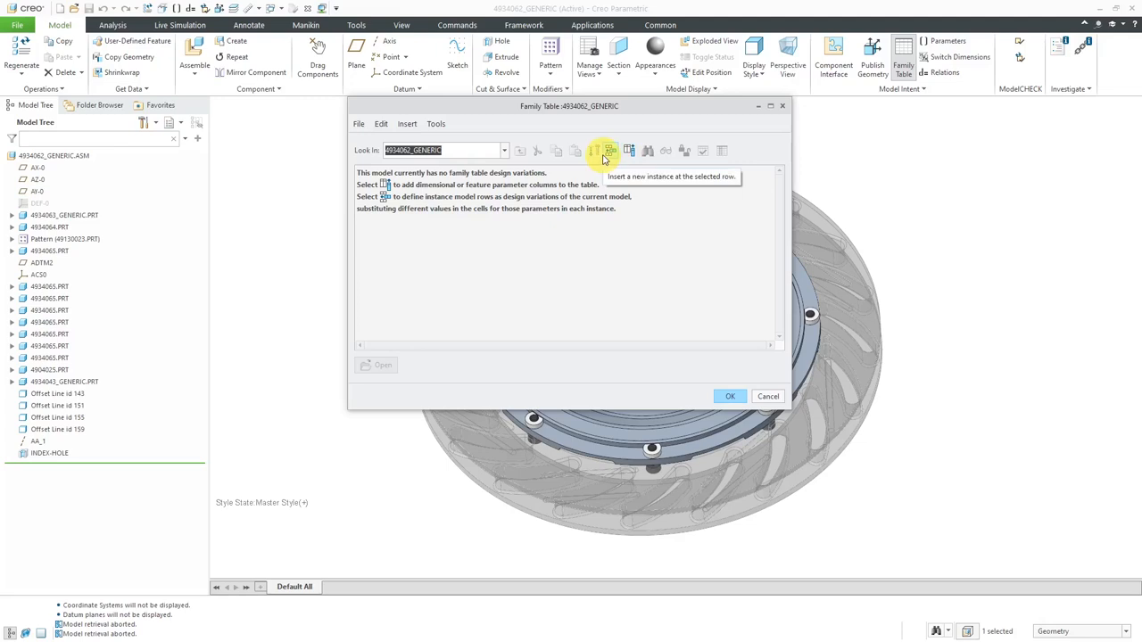
pyautogui.moveTo(537, 230)
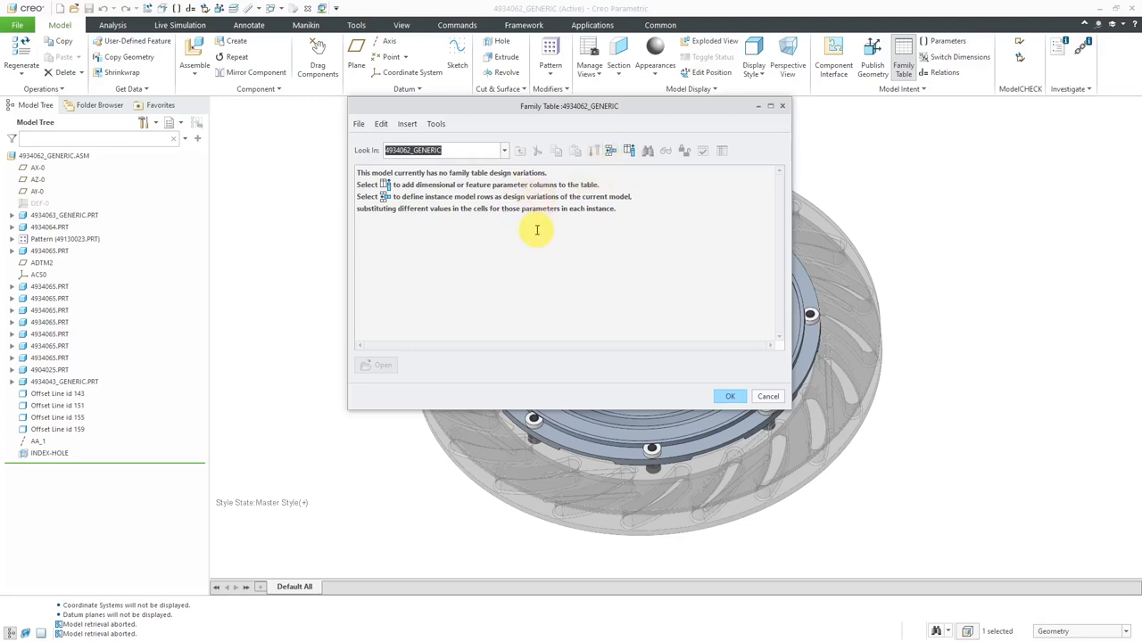
pyautogui.moveTo(617, 178)
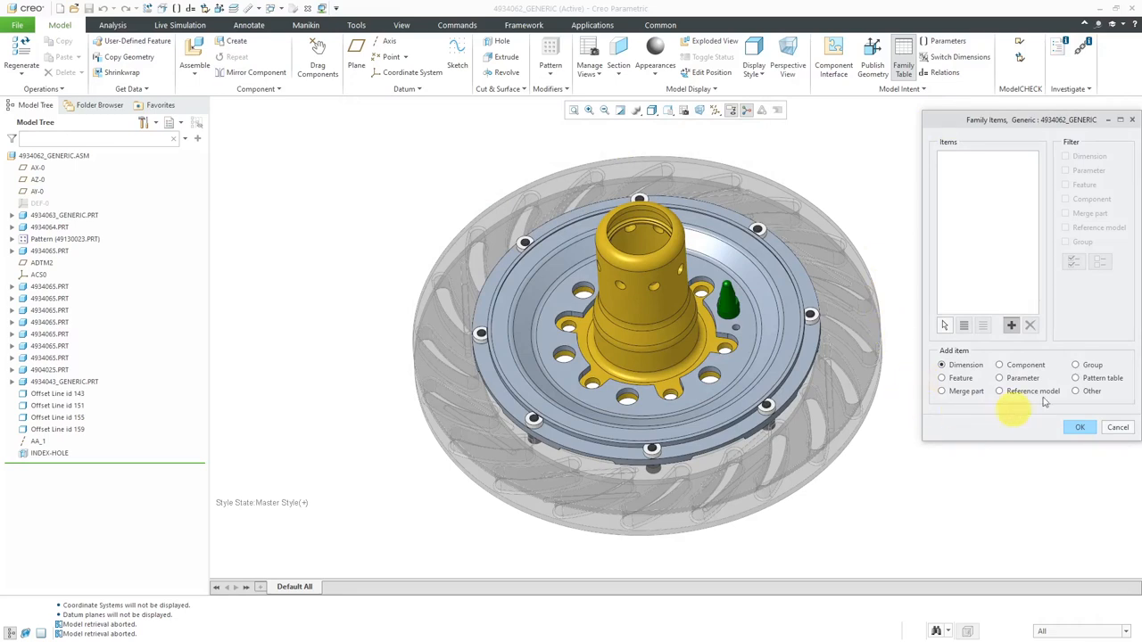
pyautogui.moveTo(940, 441)
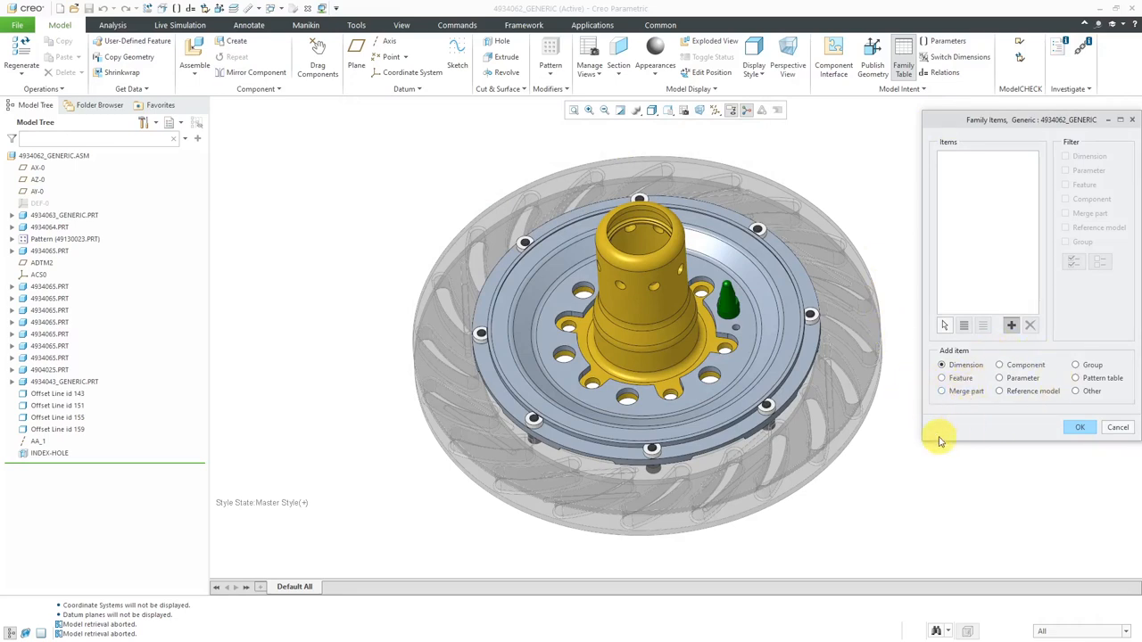
pyautogui.moveTo(914, 435)
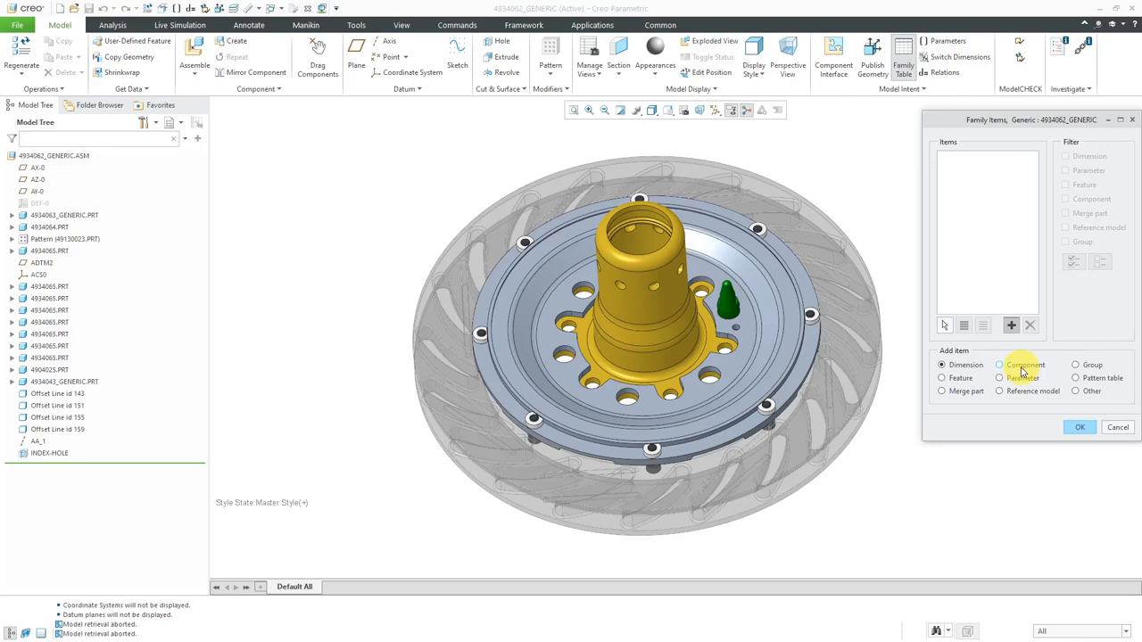
# Add components 4934063_GENERIC, 4934043_GENERIC and 4904025 as family table items
pyautogui.click(998, 365)
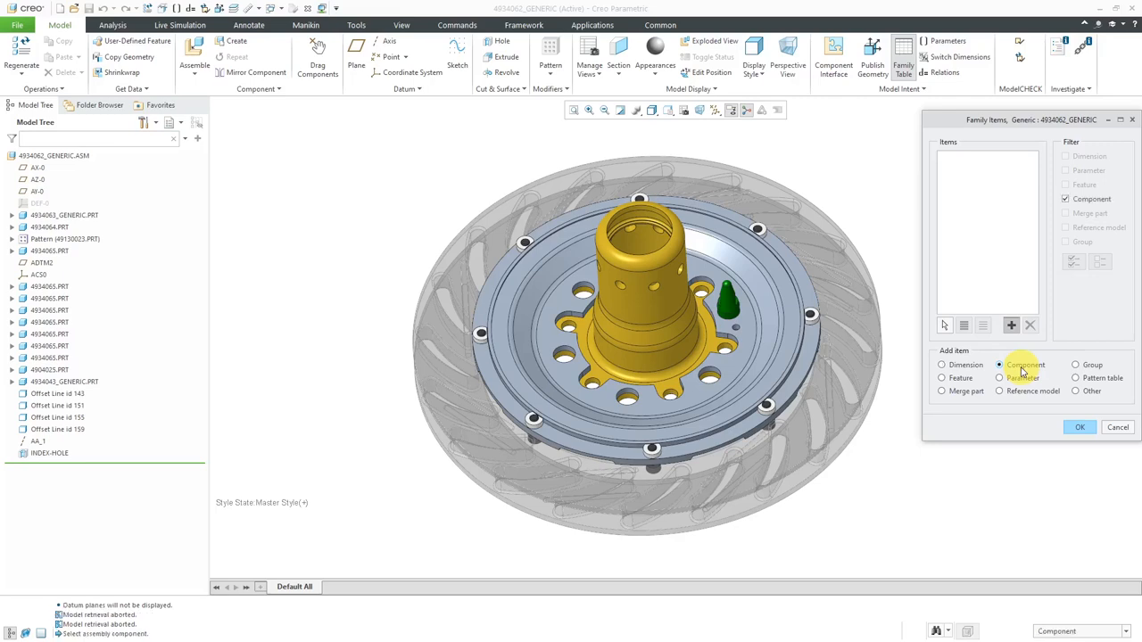
pyautogui.click(866, 326)
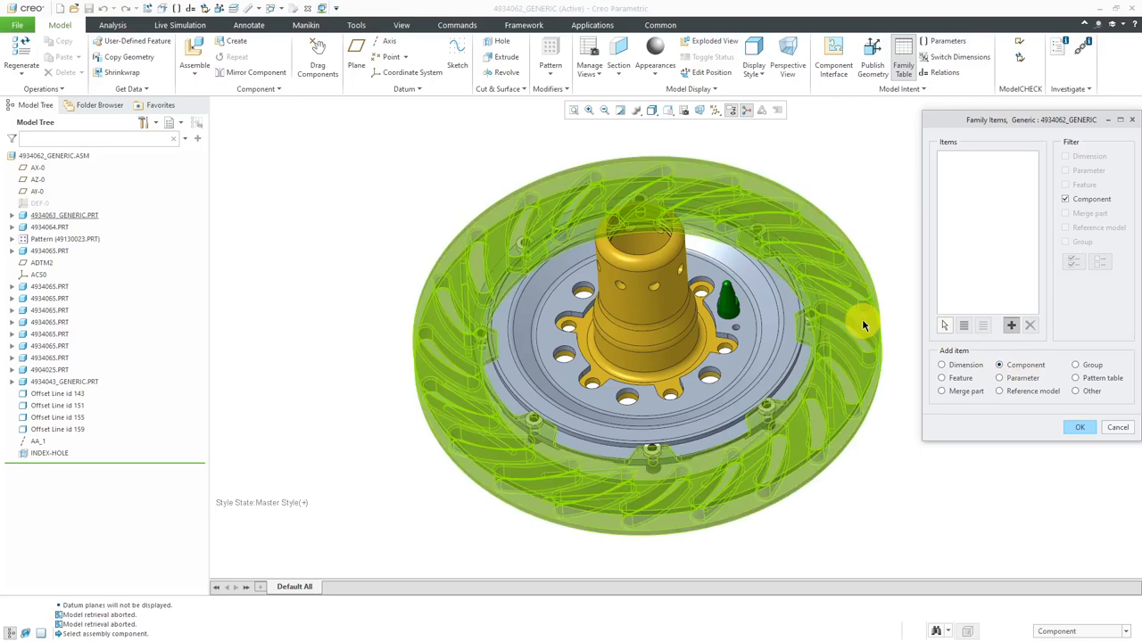
pyautogui.click(1011, 325)
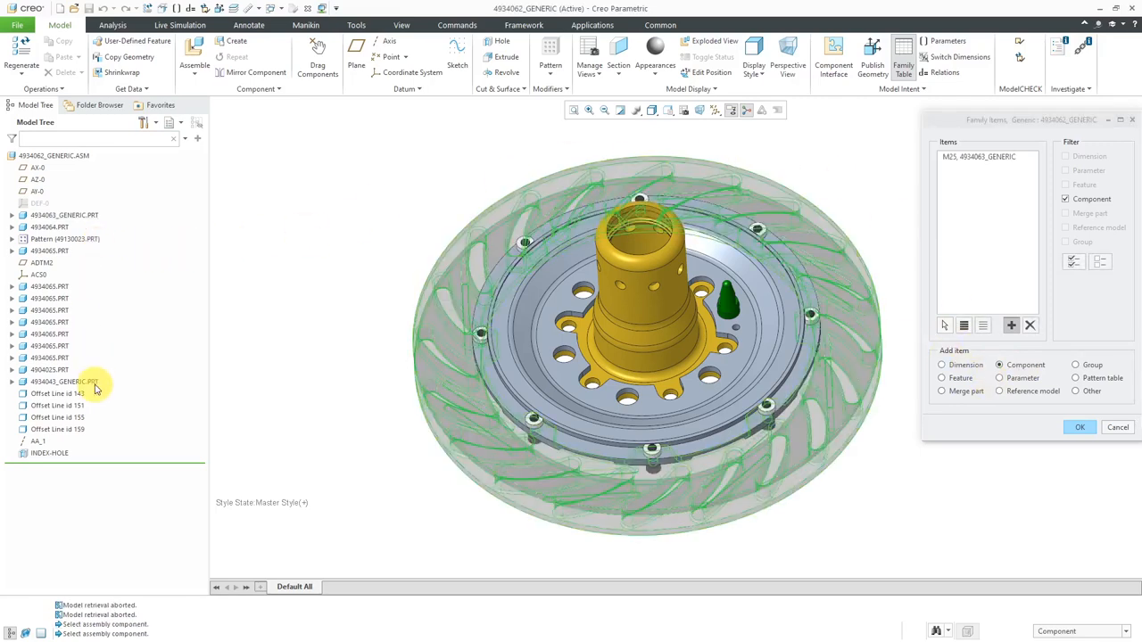
pyautogui.click(64, 381)
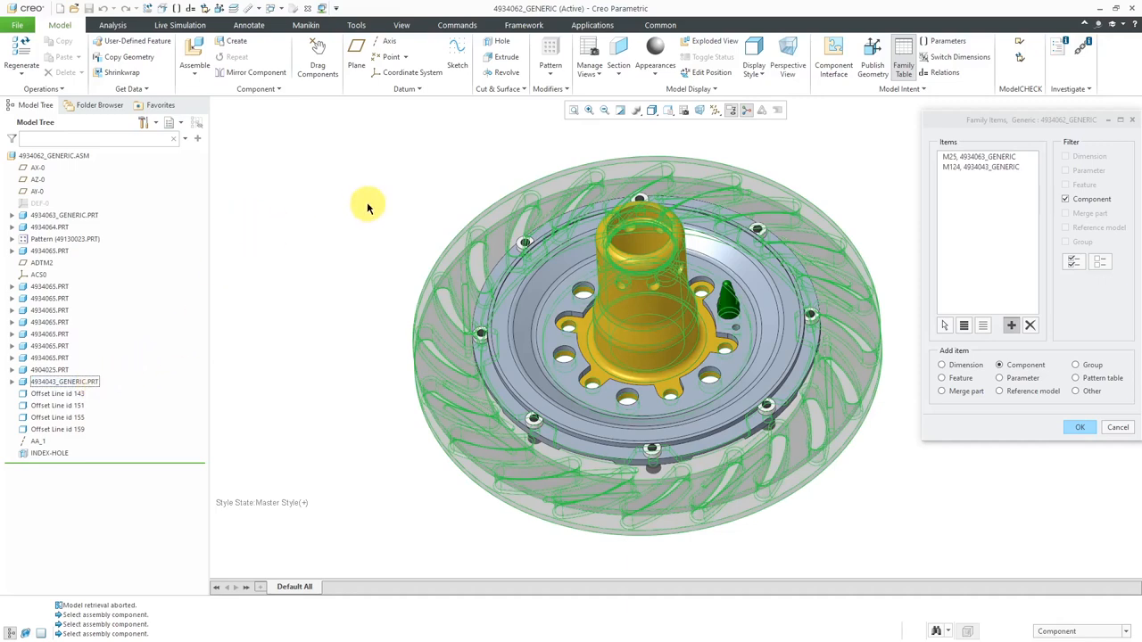
pyautogui.moveTo(357, 191)
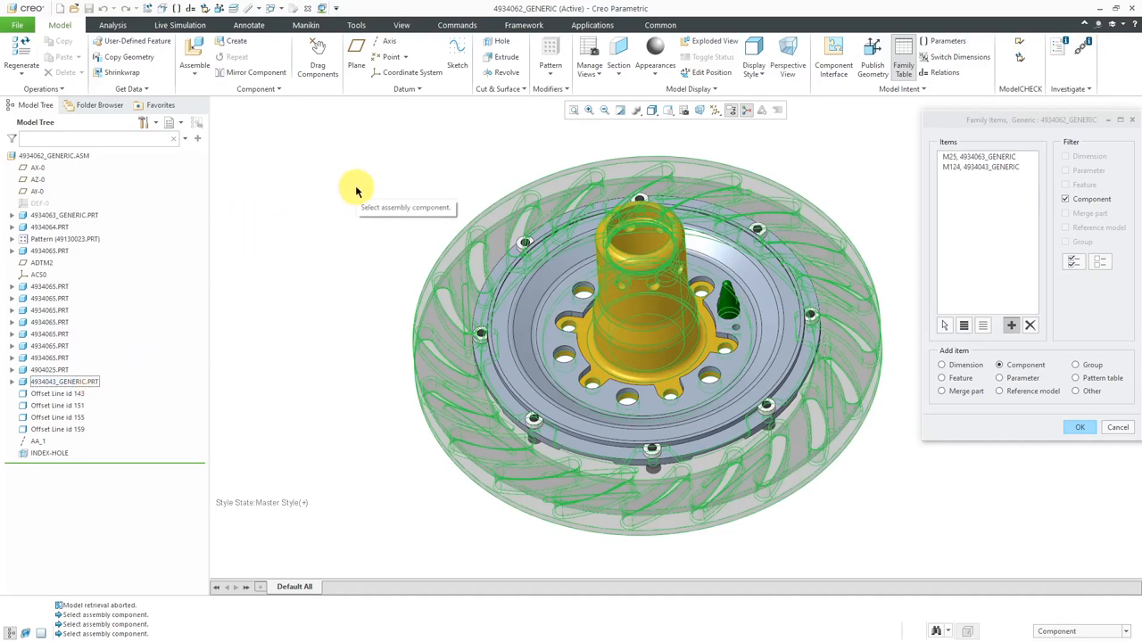
pyautogui.moveTo(730, 304)
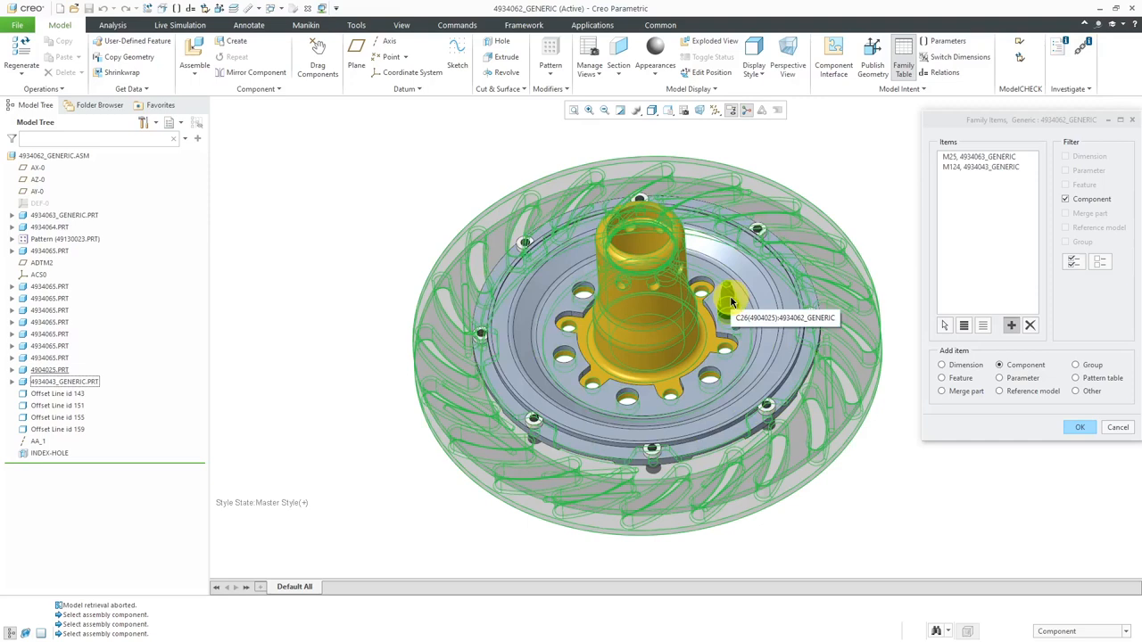
pyautogui.click(730, 303)
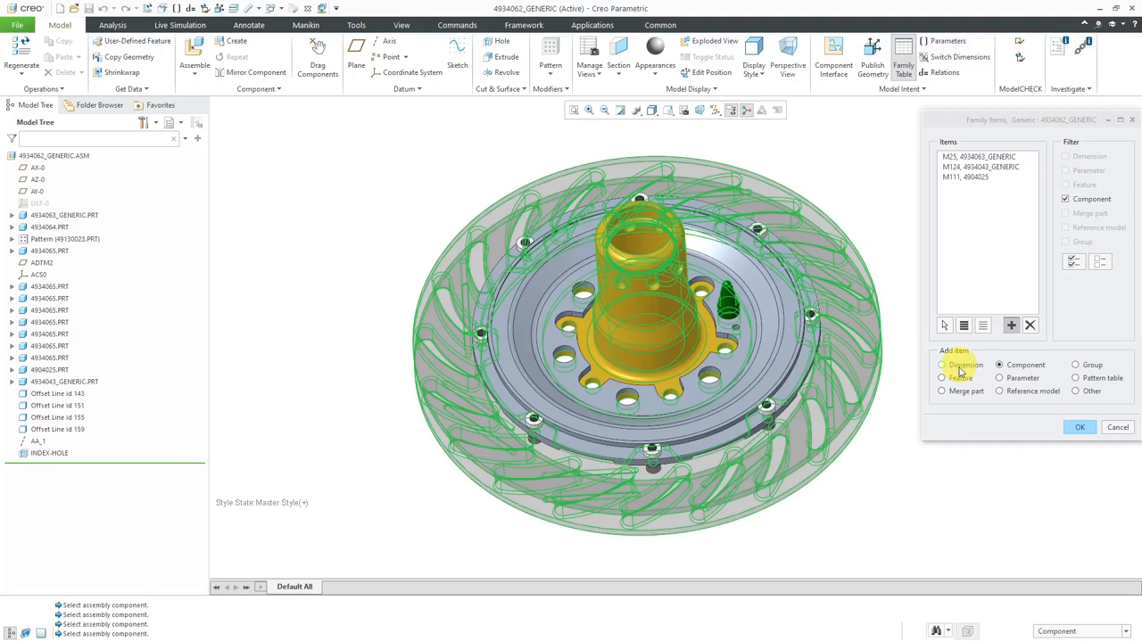
# Add the INDEX-HOLE feature as a family table item column
pyautogui.click(942, 378)
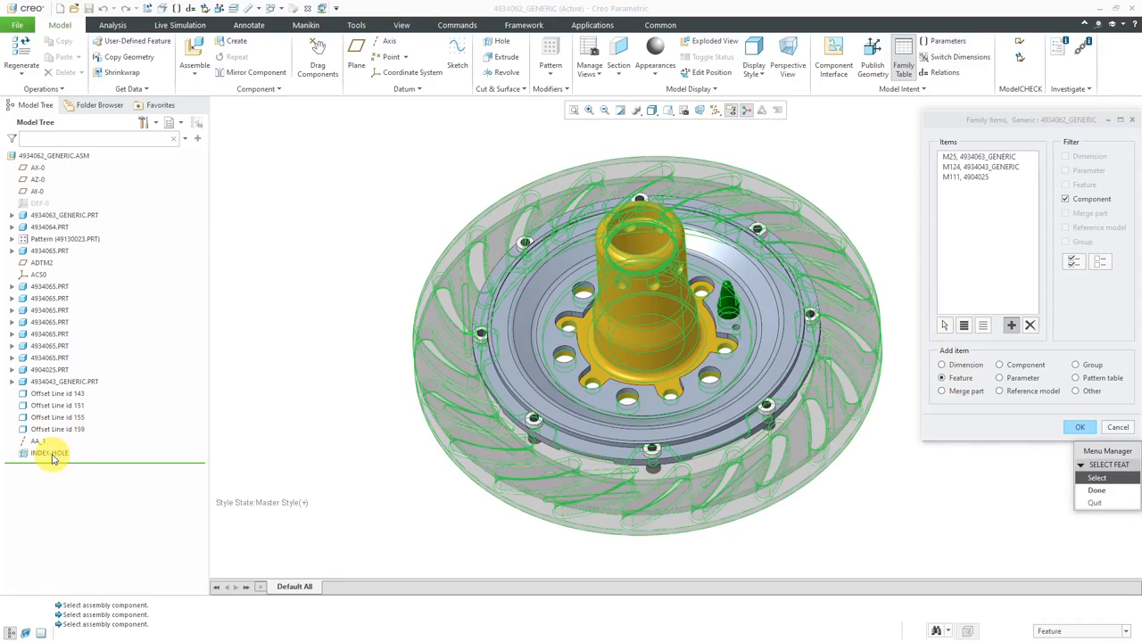
pyautogui.click(50, 453)
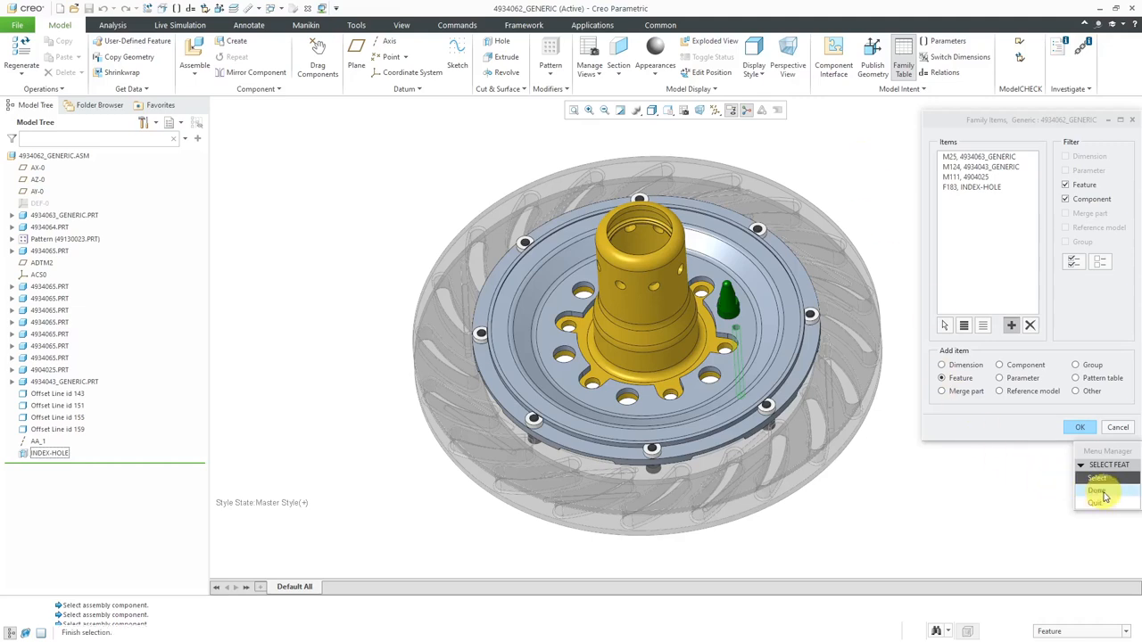
pyautogui.click(1096, 491)
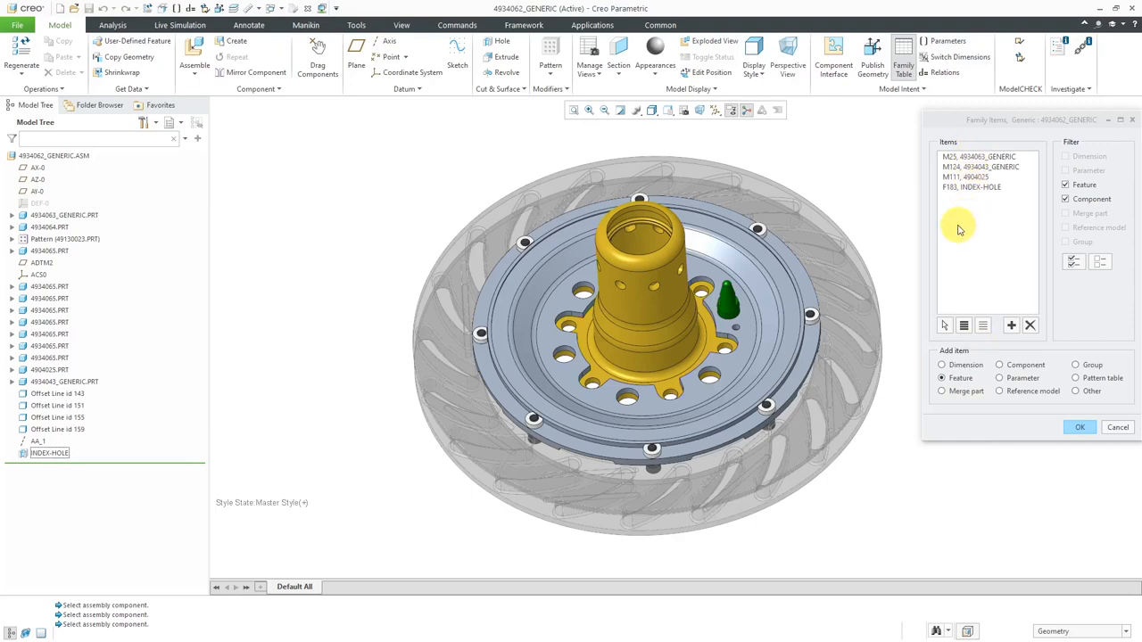
pyautogui.click(1079, 426)
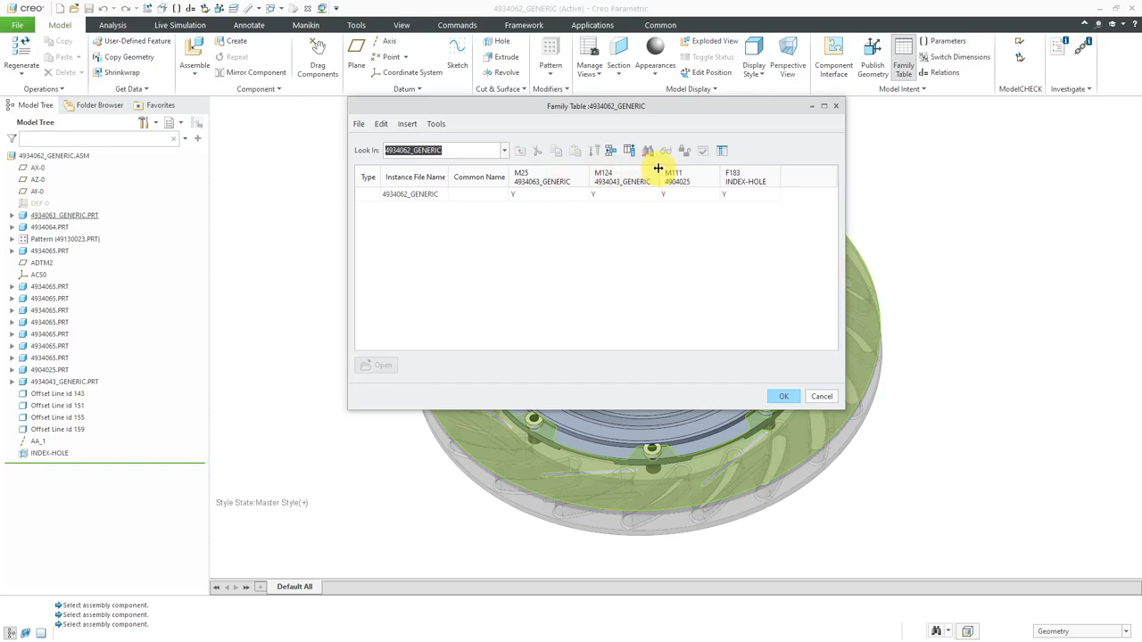
pyautogui.moveTo(731, 218)
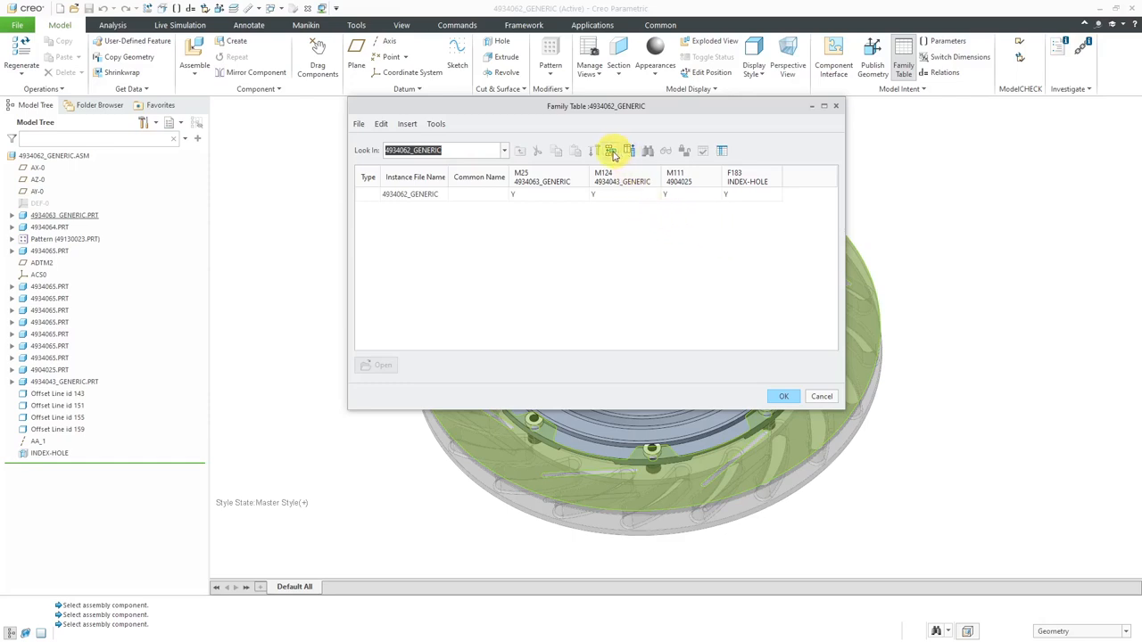
pyautogui.moveTo(611, 150)
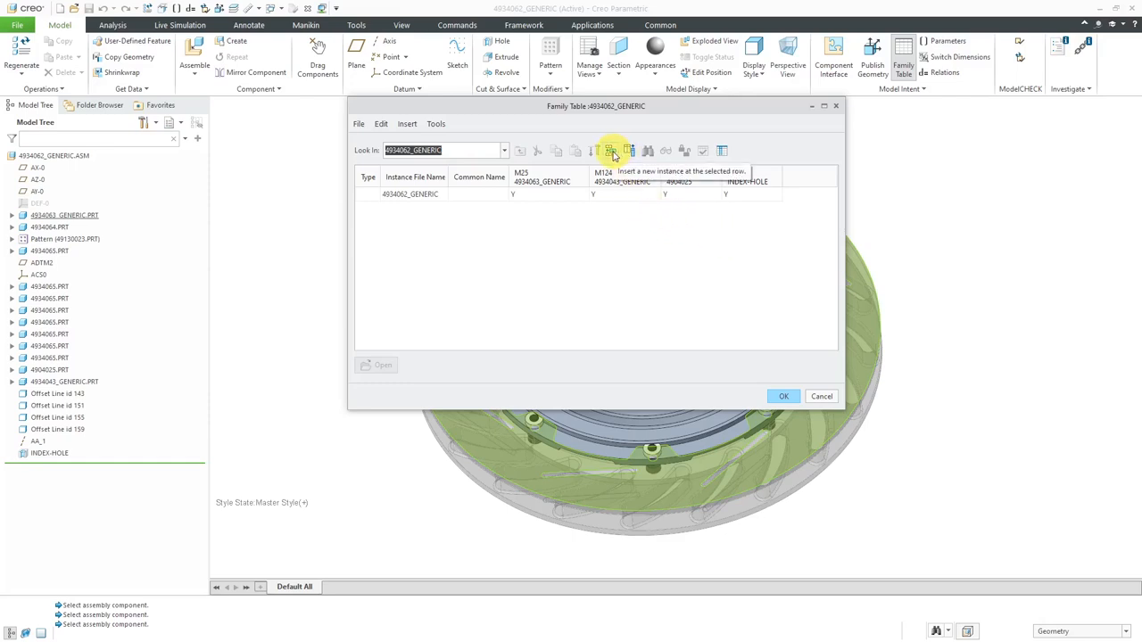
# Insert instance rows INST through INST5 beneath the generic row
pyautogui.click(612, 150)
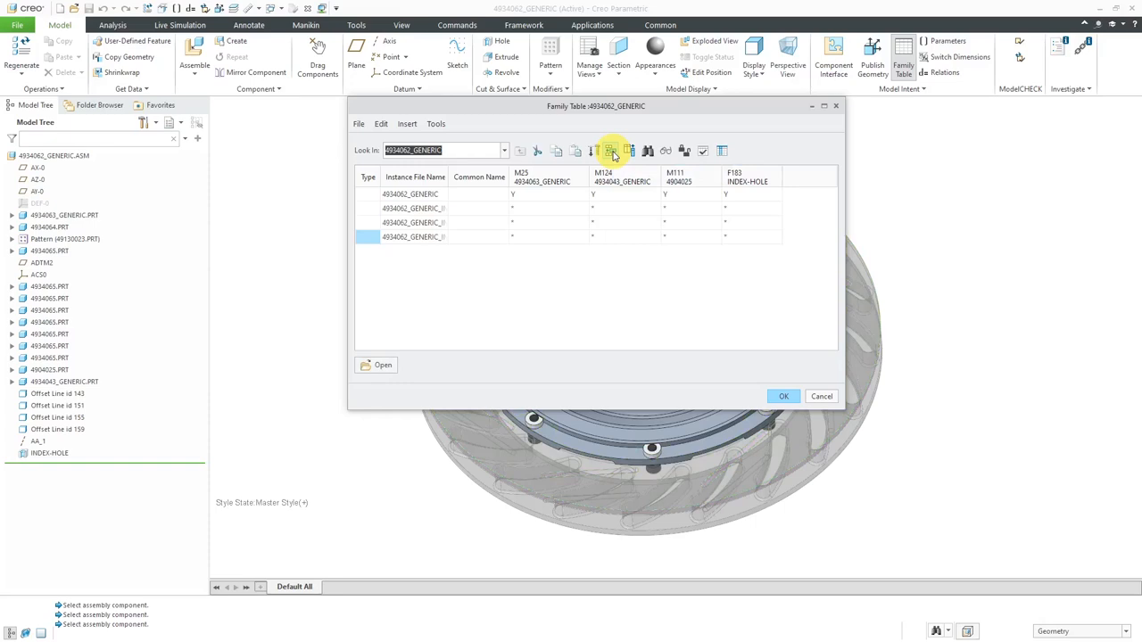
pyautogui.click(611, 150)
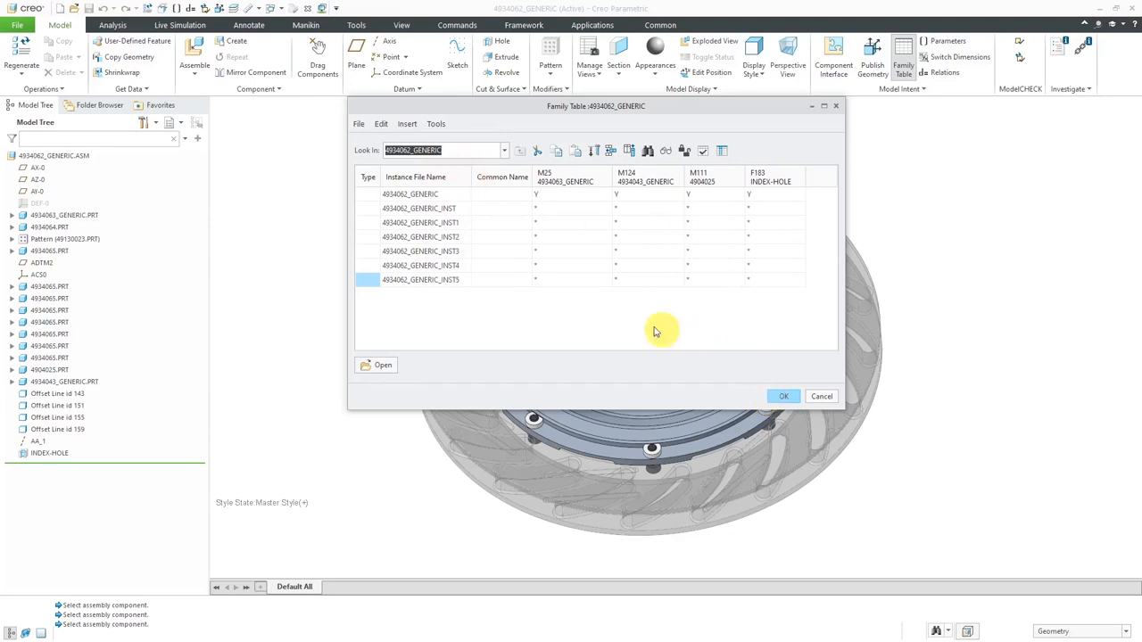
pyautogui.moveTo(566, 257)
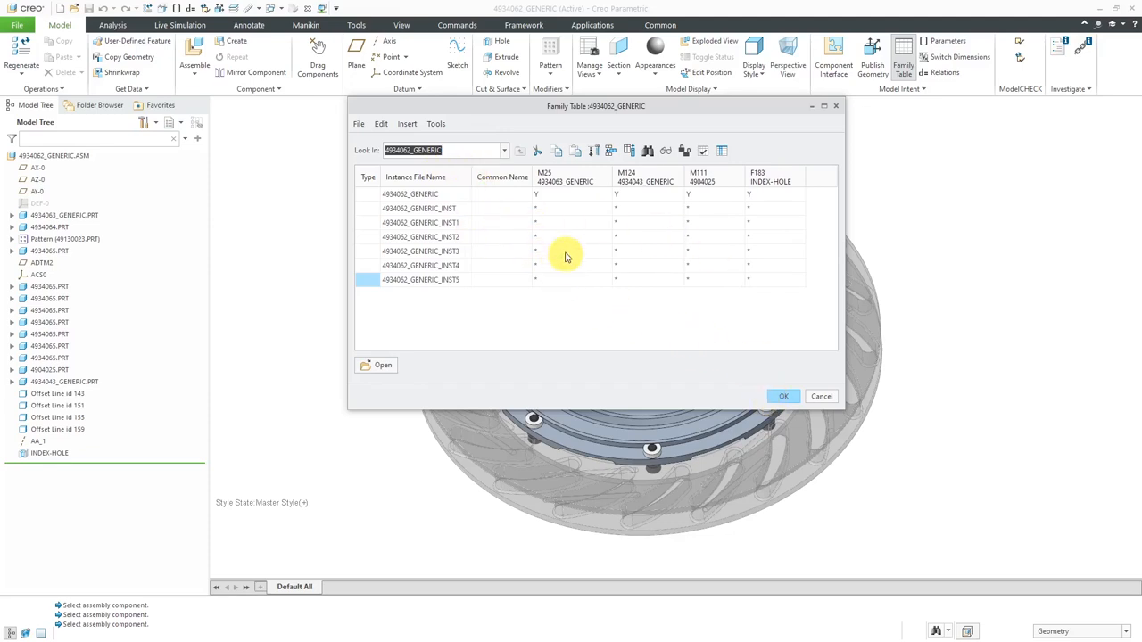
pyautogui.moveTo(571, 212)
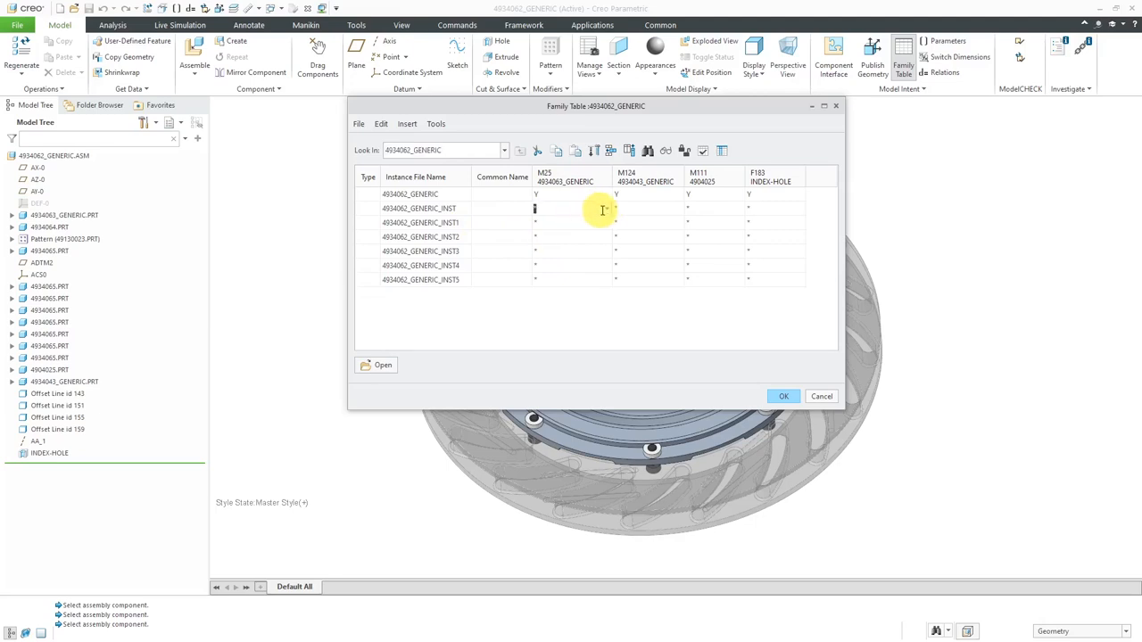
# Fill the first instance row with 4934063_08, 4934043_4, and N for 4904025 and INDEX-HOLE
pyautogui.click(572, 208)
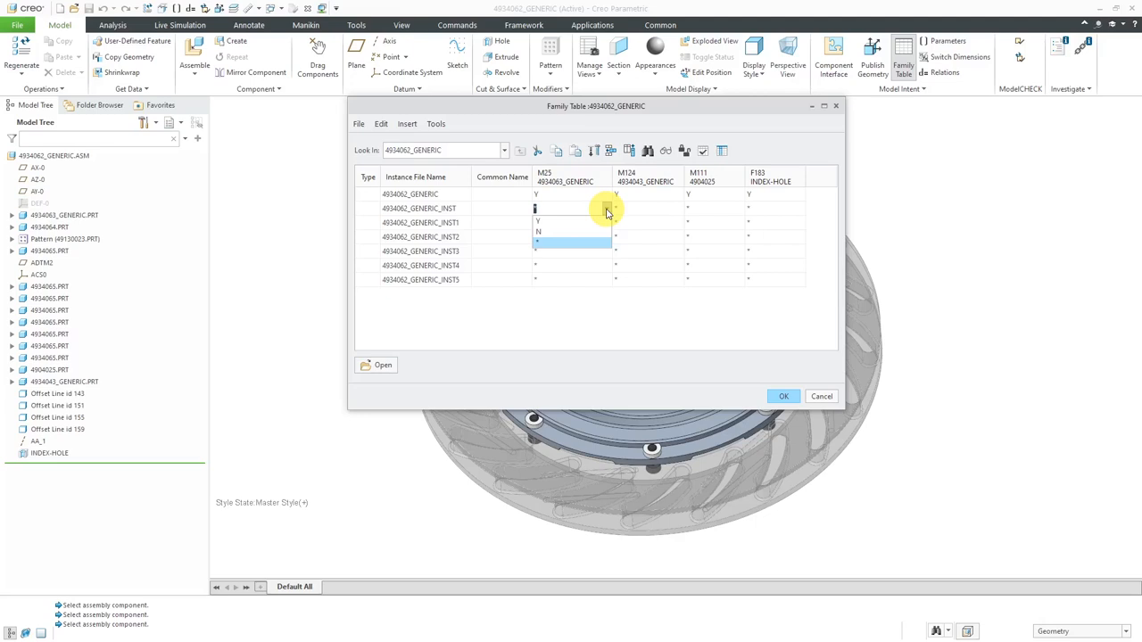
pyautogui.moveTo(575, 210)
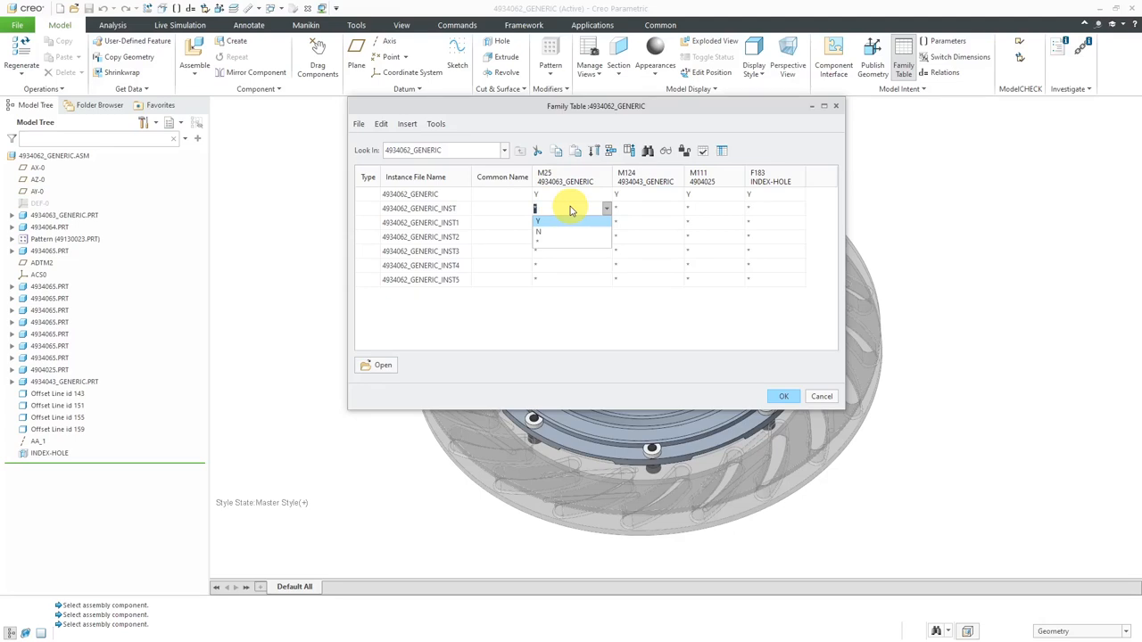
pyautogui.write('4')
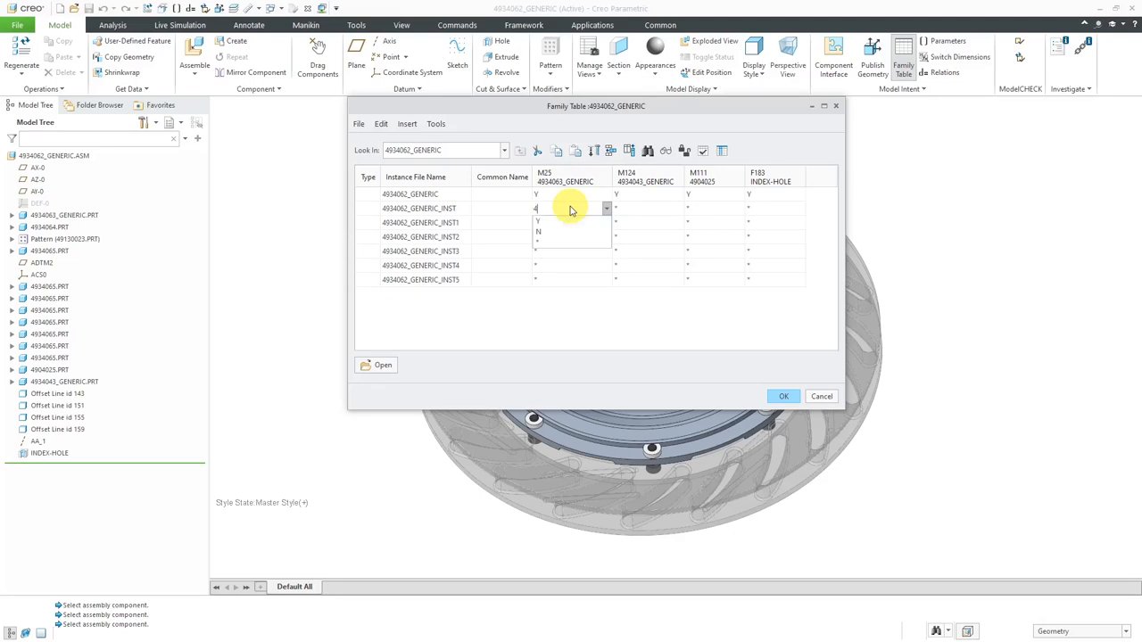
pyautogui.write('934063_08')
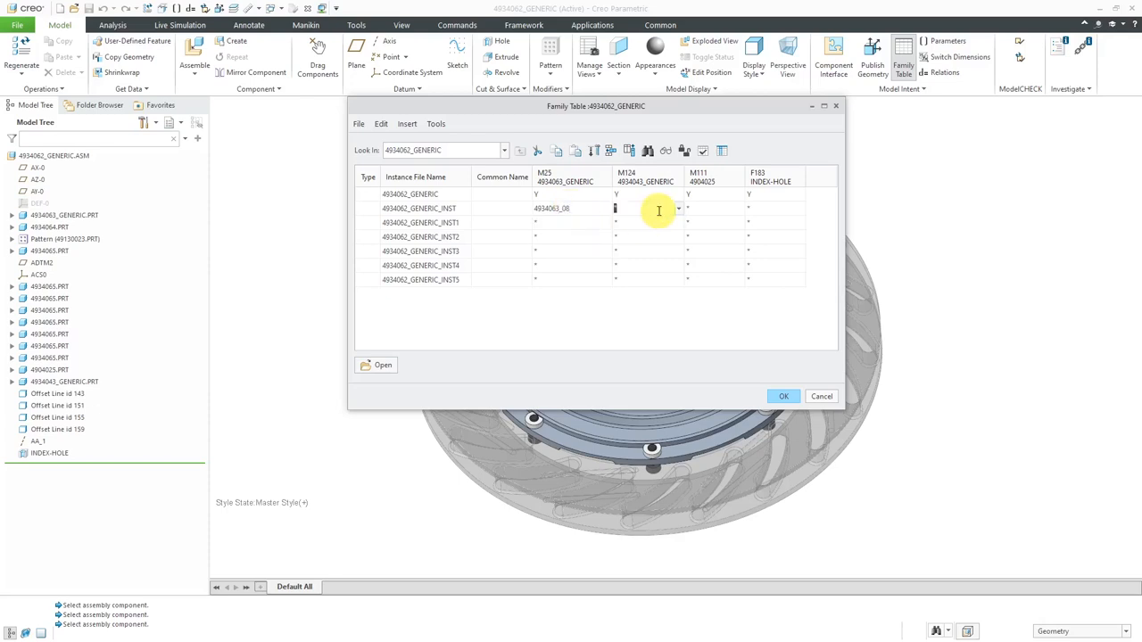
pyautogui.moveTo(660, 308)
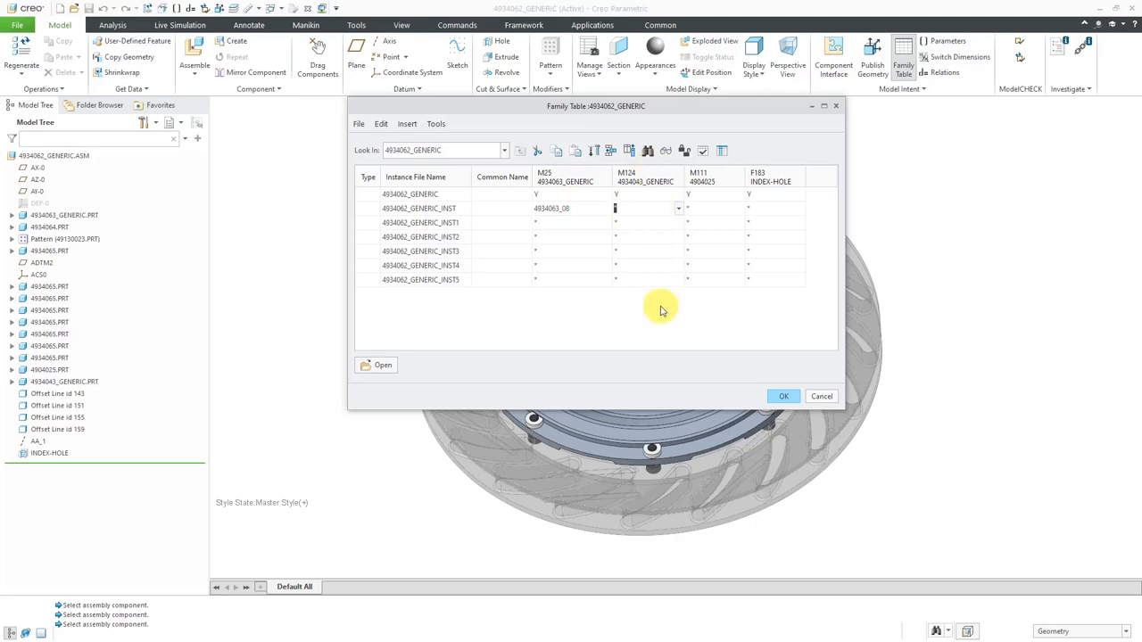
pyautogui.write('4934043_4')
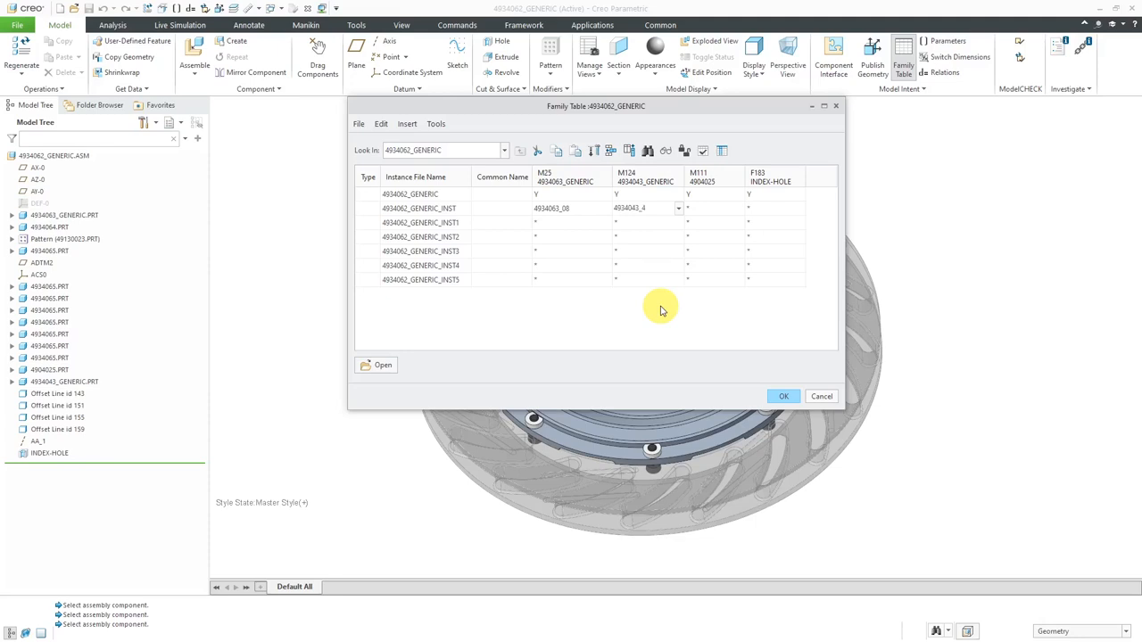
pyautogui.moveTo(727, 214)
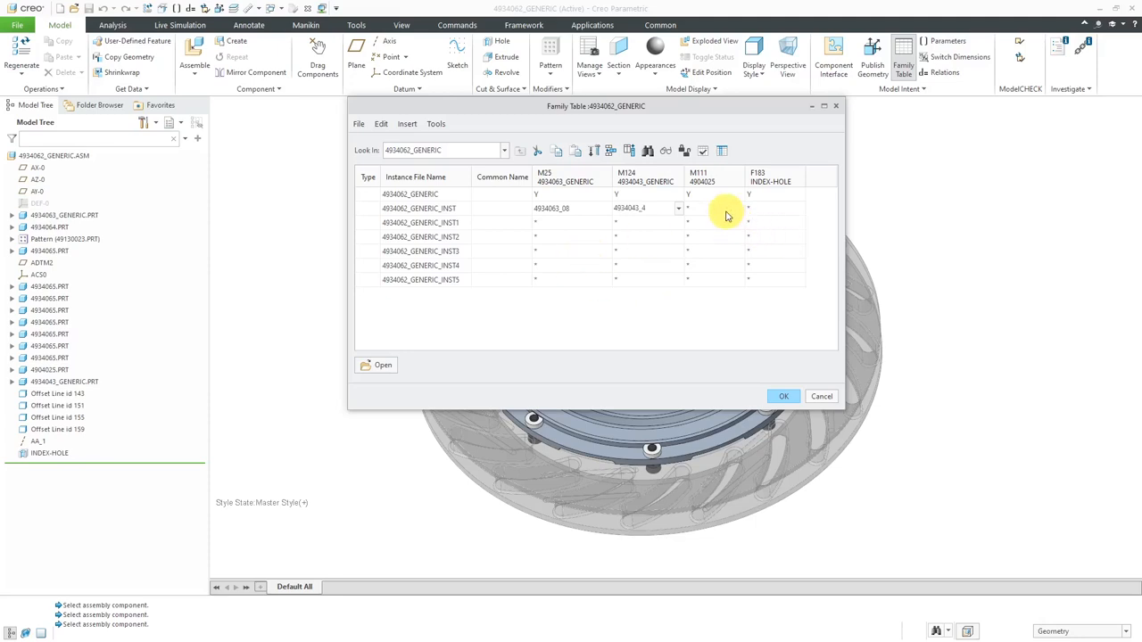
pyautogui.click(739, 207)
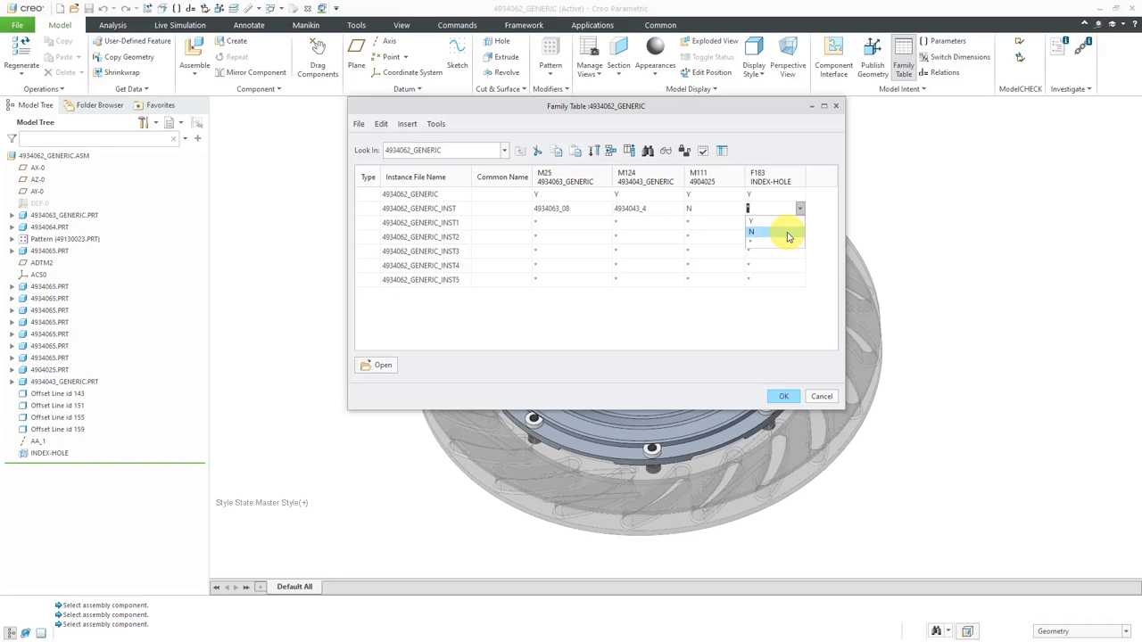
pyautogui.click(752, 232)
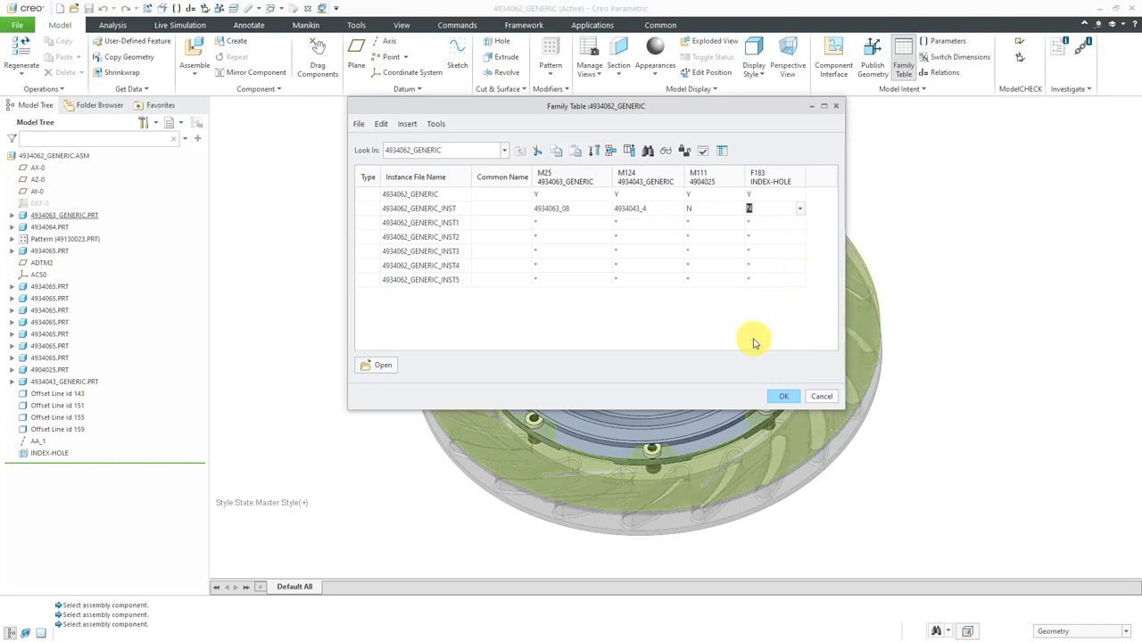
pyautogui.moveTo(661, 337)
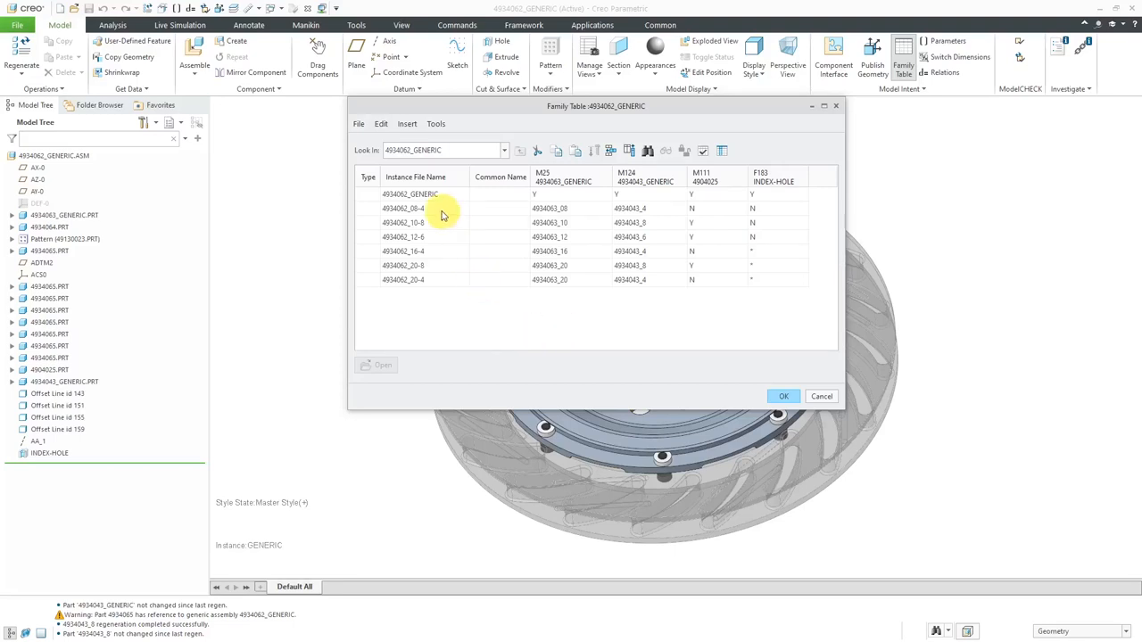
pyautogui.moveTo(449, 279)
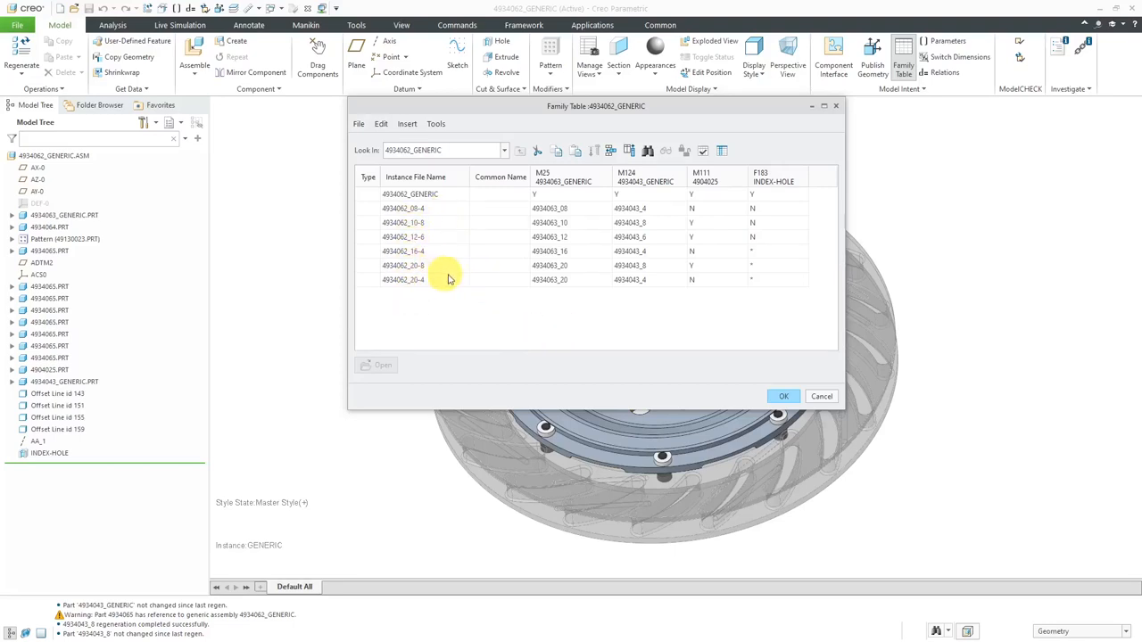
pyautogui.moveTo(587, 251)
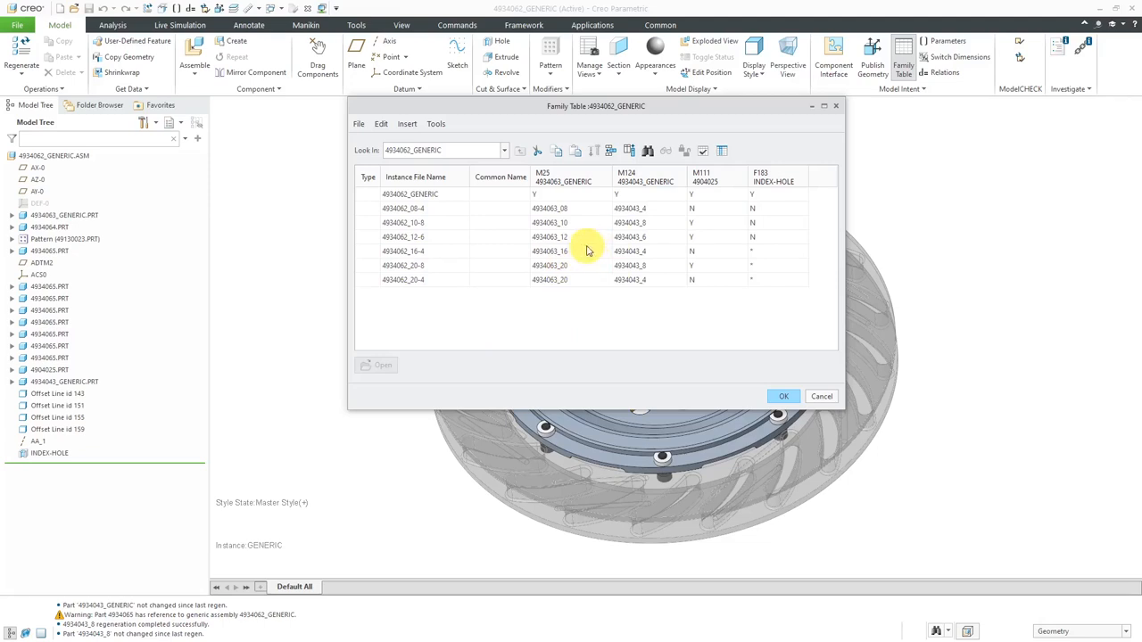
pyautogui.moveTo(614, 266)
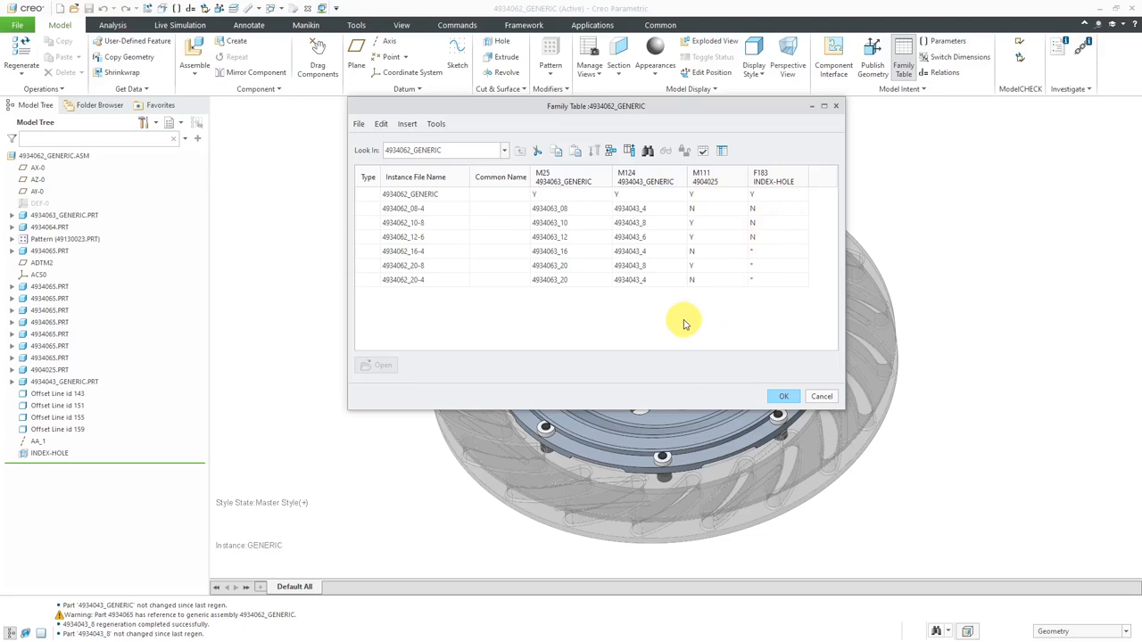
pyautogui.moveTo(704, 150)
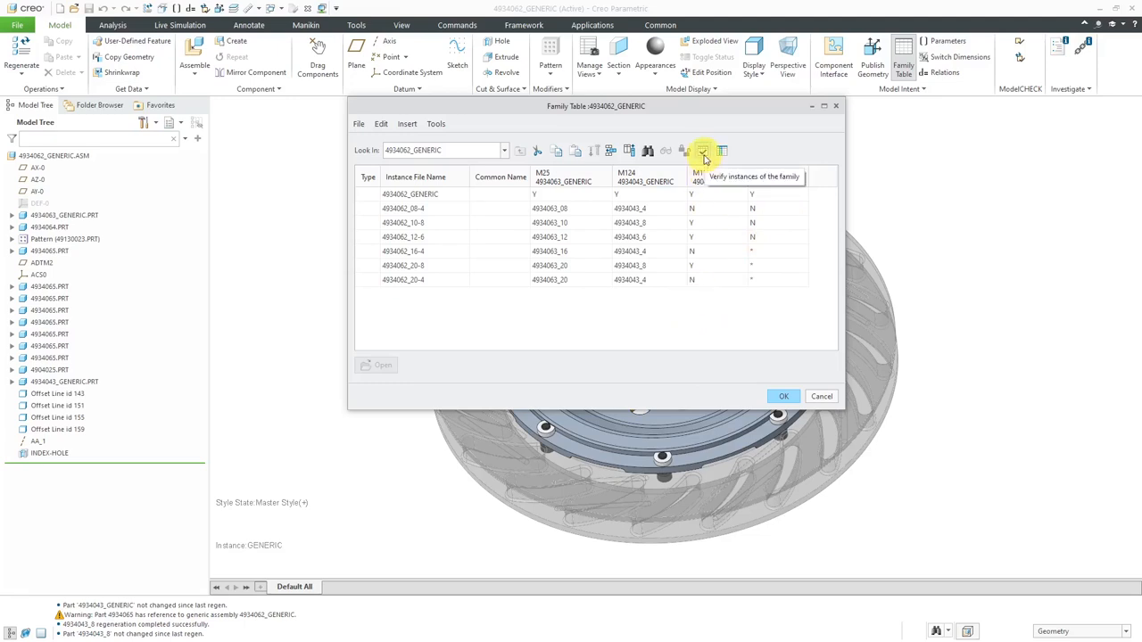
# Run VERIFY in the Family Tree until all six instances show Success, then close it
pyautogui.click(704, 150)
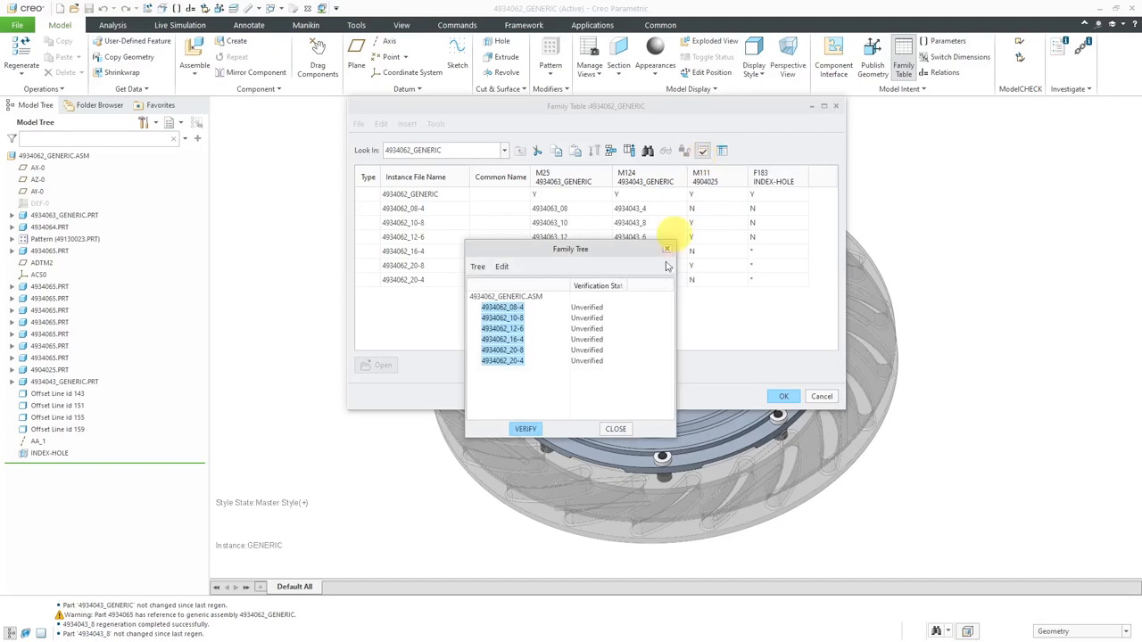
pyautogui.click(524, 430)
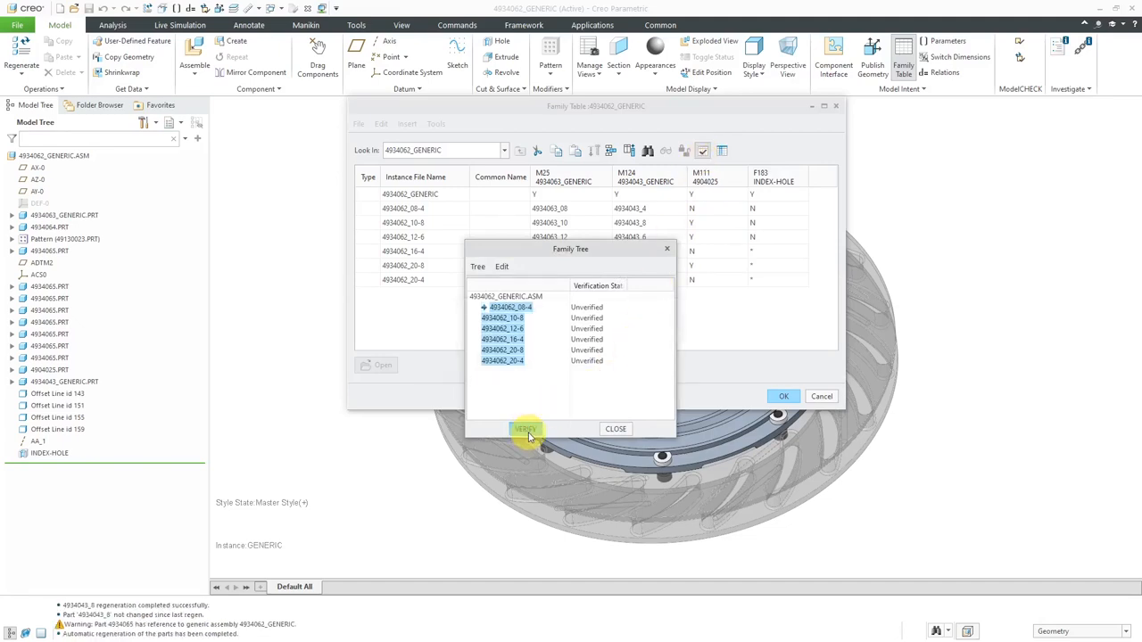
pyautogui.click(525, 429)
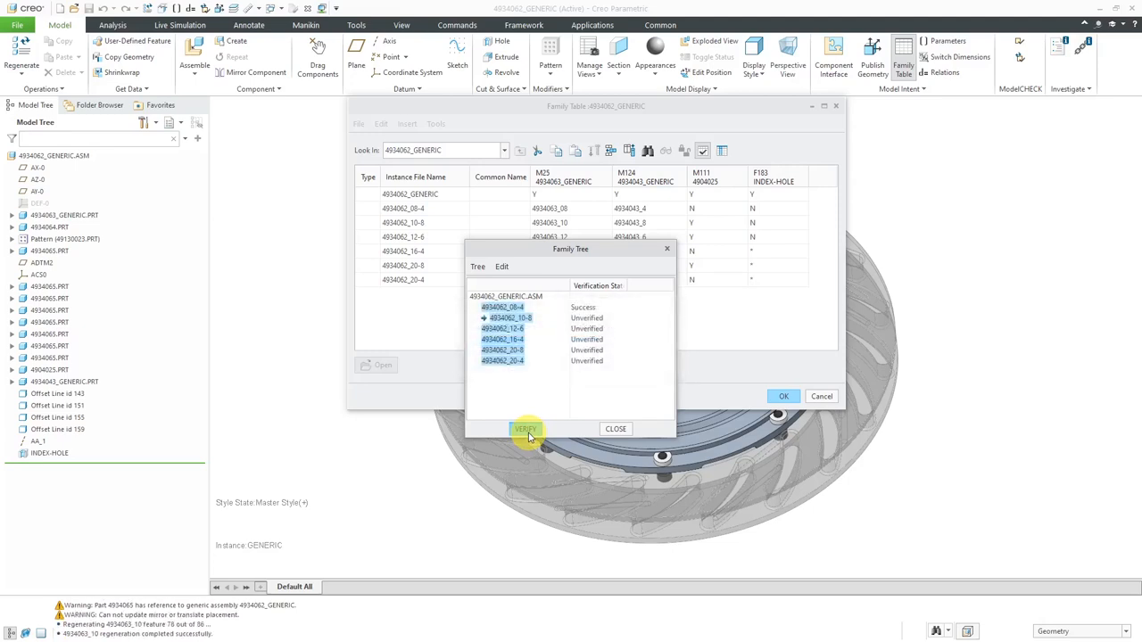
pyautogui.click(525, 429)
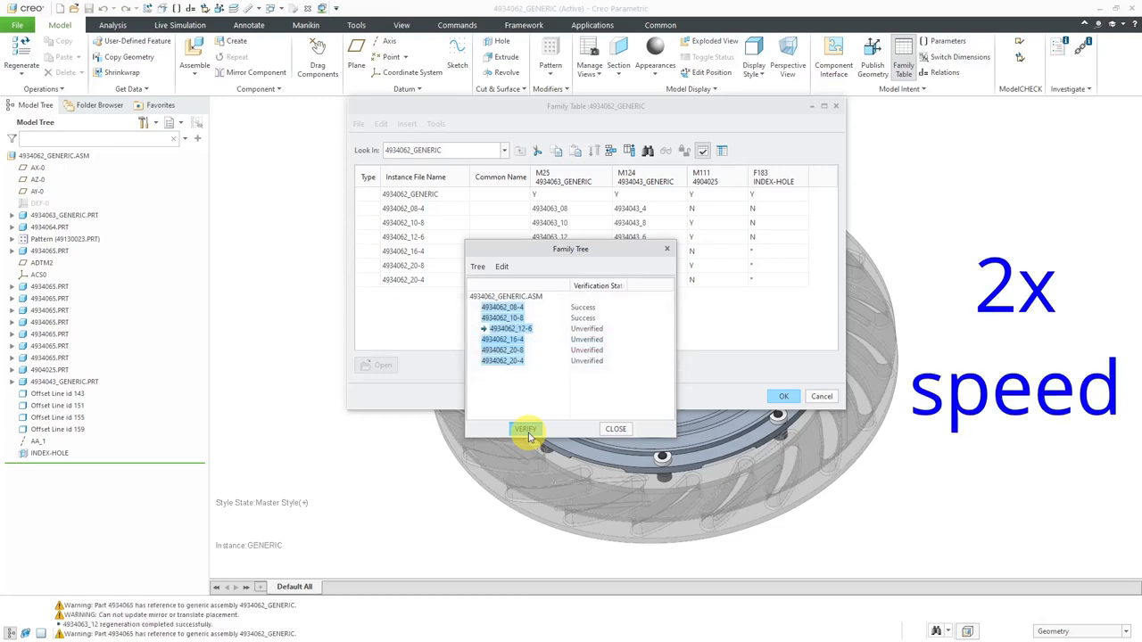
pyautogui.click(525, 430)
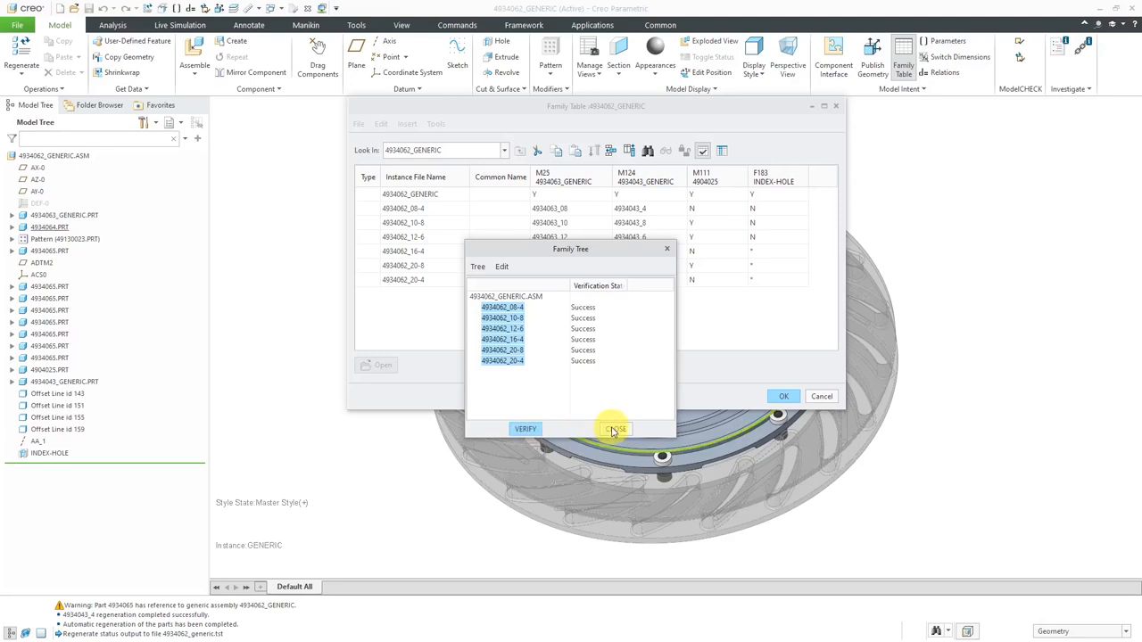
pyautogui.click(614, 429)
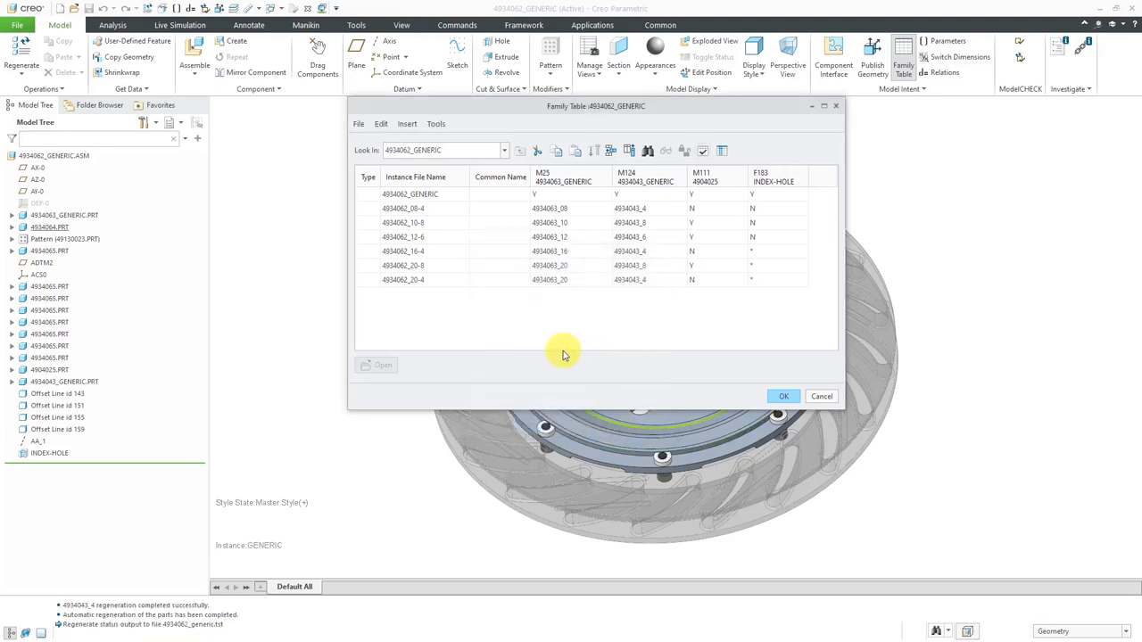
pyautogui.moveTo(495, 333)
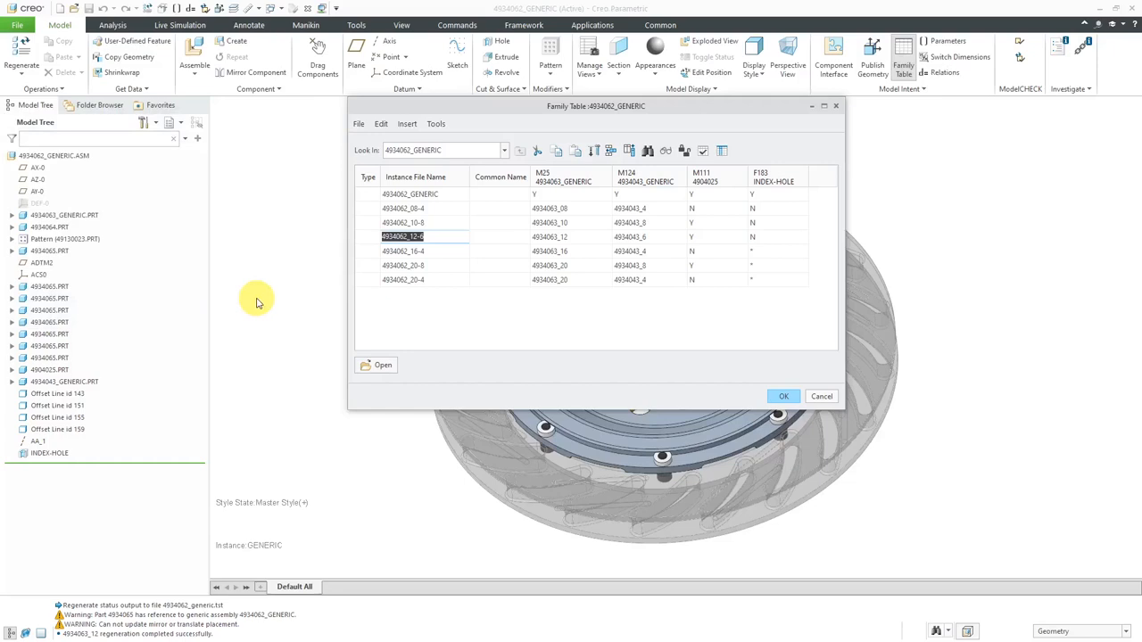
# Select the 4934062_08-4 instance row in the family table
pyautogui.click(411, 210)
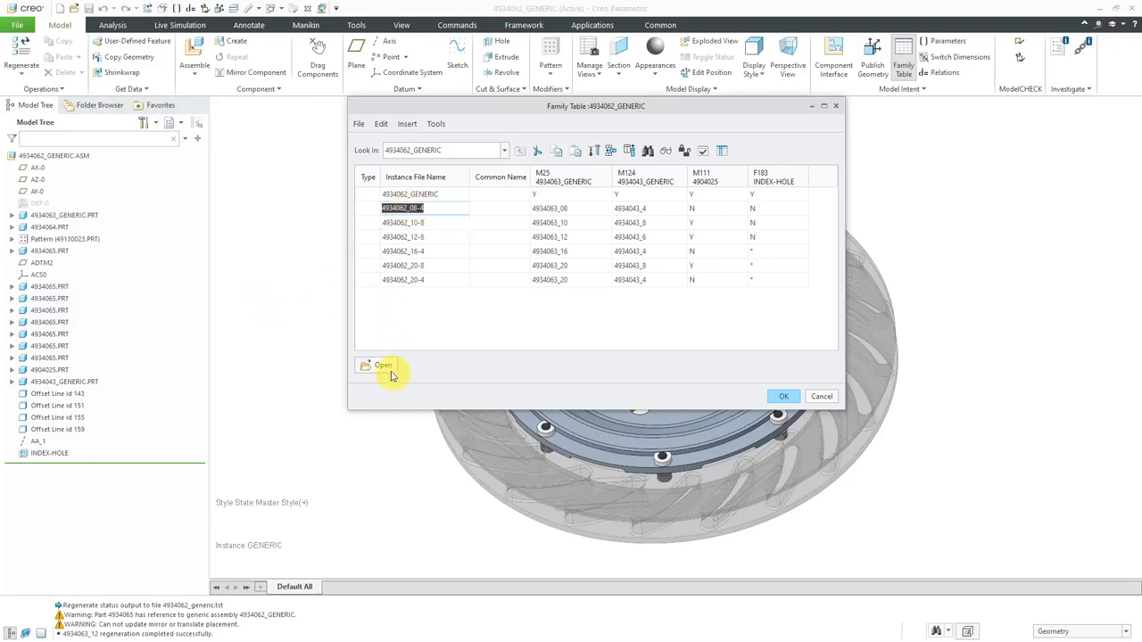
# Open instance 4934062_08-4, make its brake disc transparent, and orbit to view the hub
pyautogui.click(379, 365)
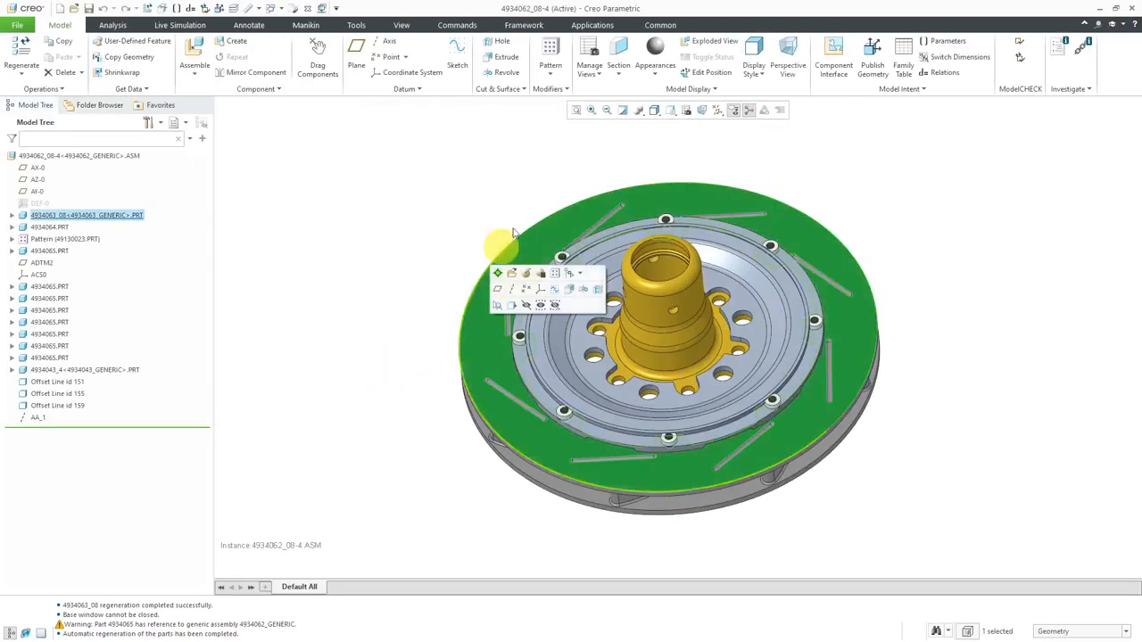
pyautogui.click(689, 88)
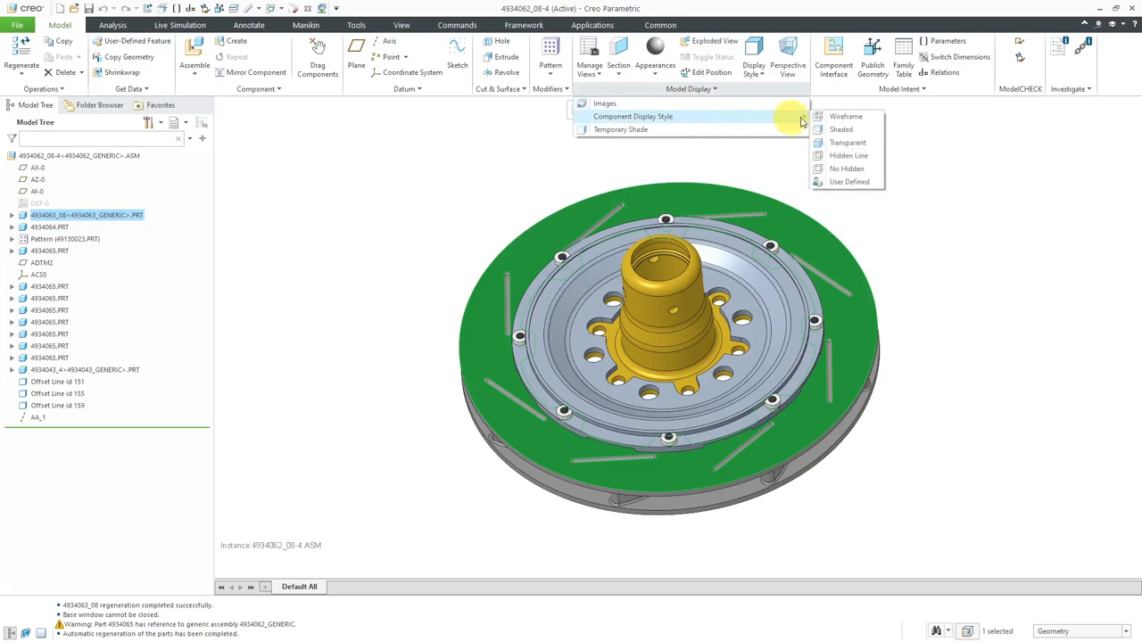
pyautogui.click(847, 143)
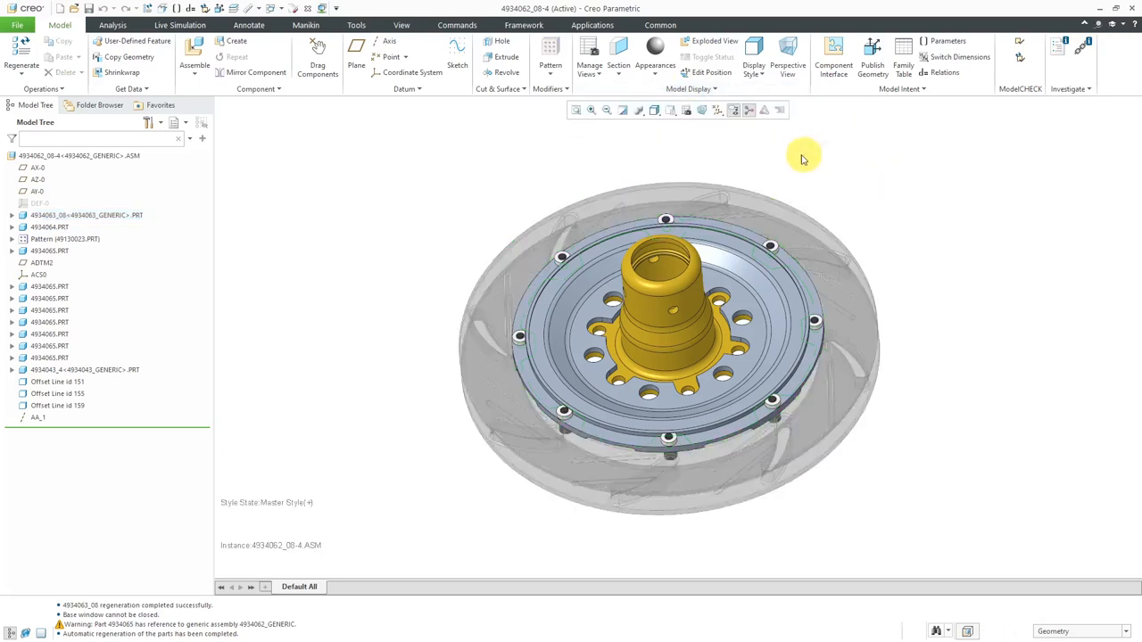
pyautogui.moveTo(802, 159); pyautogui.dragTo(561, 188)
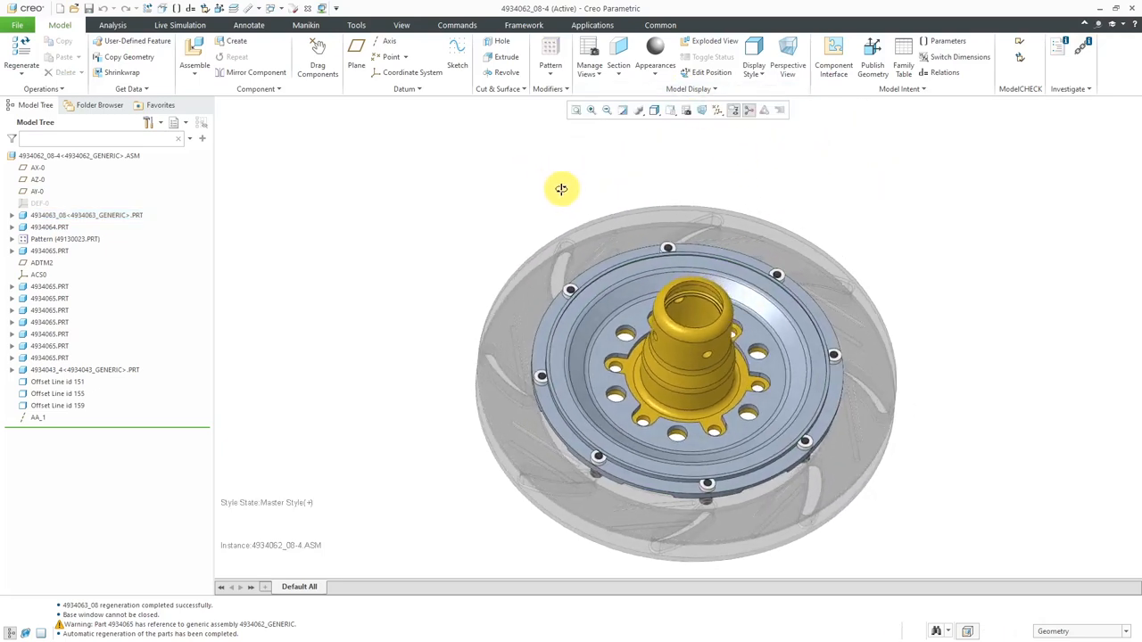
pyautogui.moveTo(561, 188); pyautogui.dragTo(564, 254)
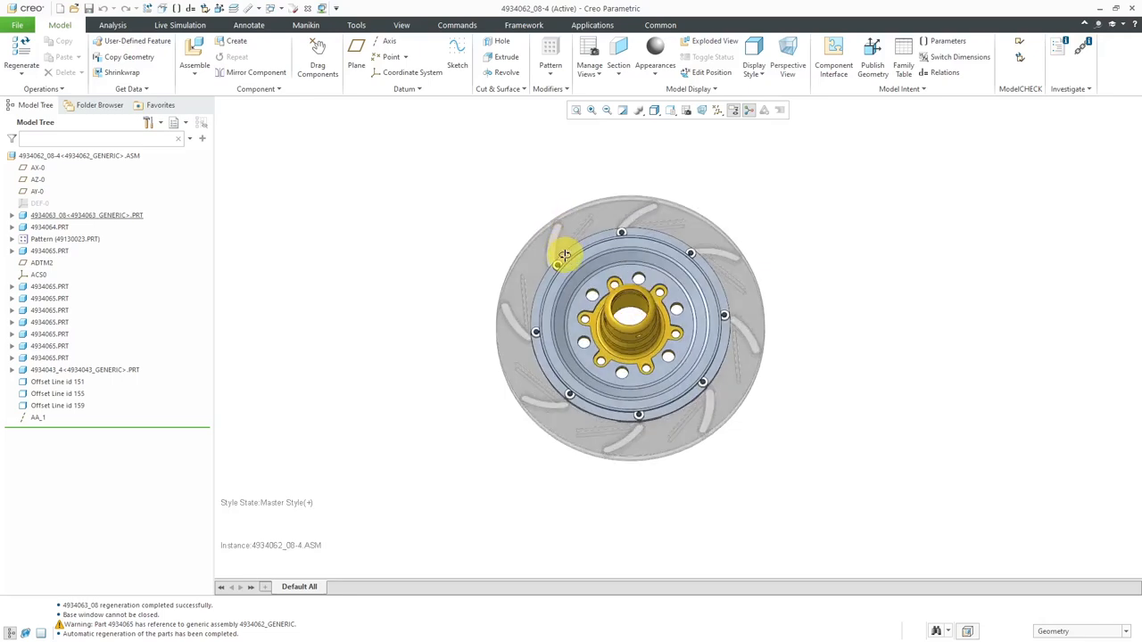
pyautogui.moveTo(424, 221)
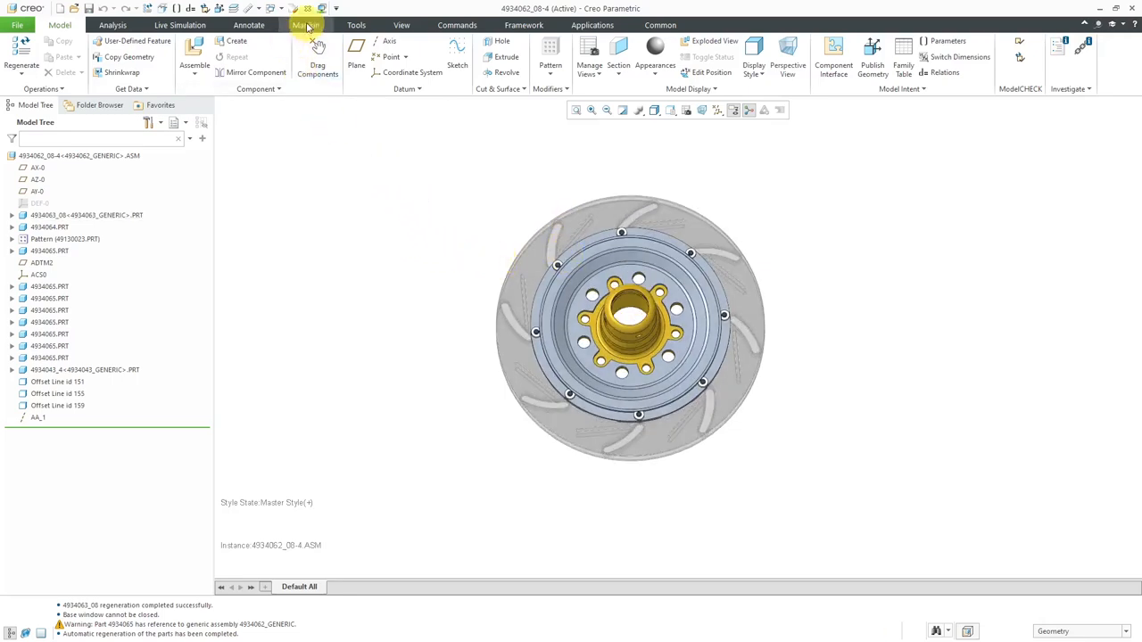
pyautogui.click(276, 8)
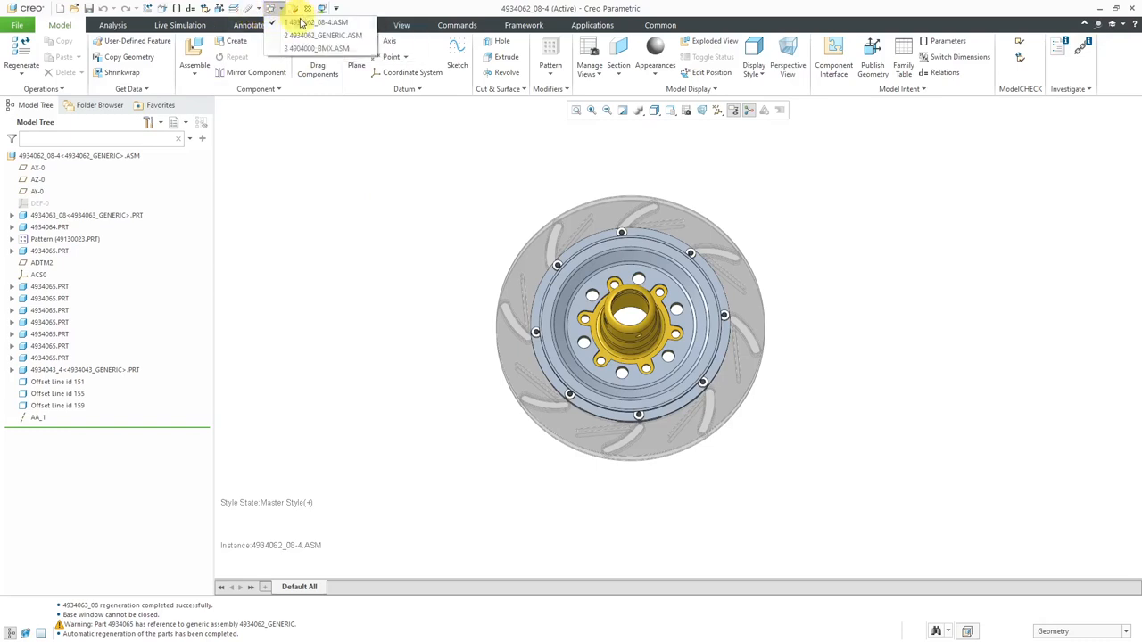
# Activate 4934062_GENERIC.ASM, reopen its family table, and select instance 4934062_20-4
pyautogui.click(323, 35)
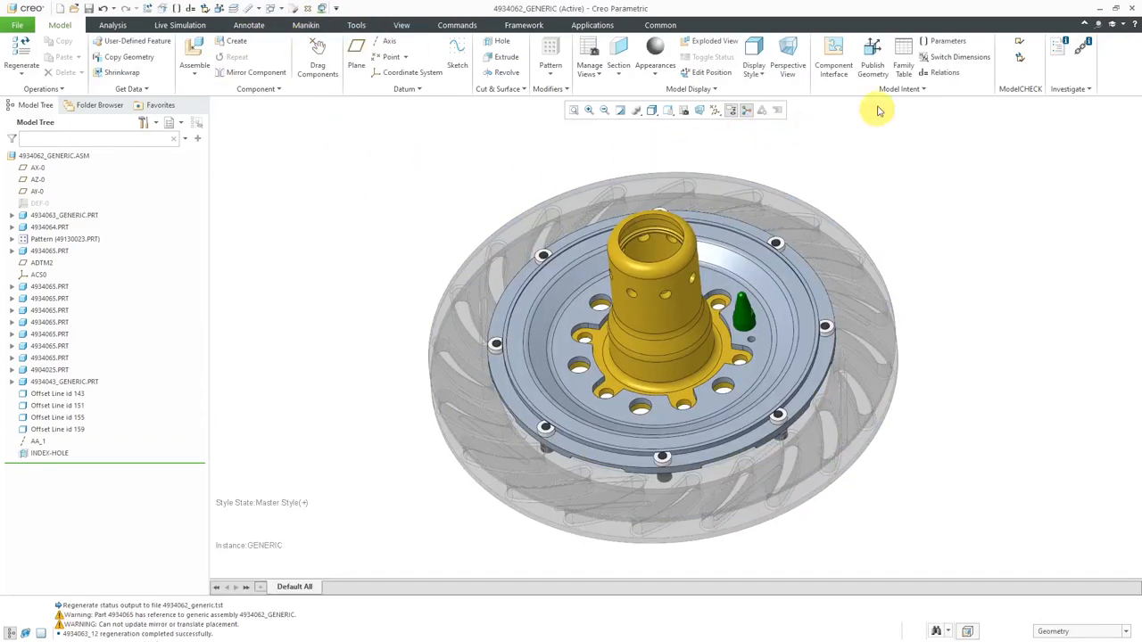
pyautogui.click(903, 58)
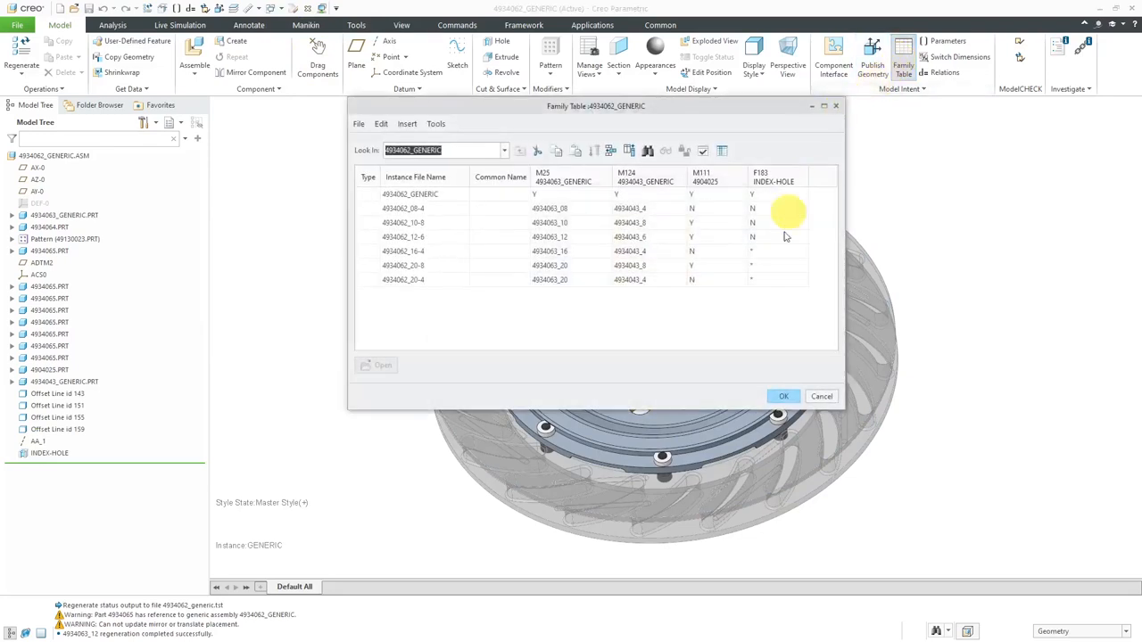
pyautogui.moveTo(464, 312)
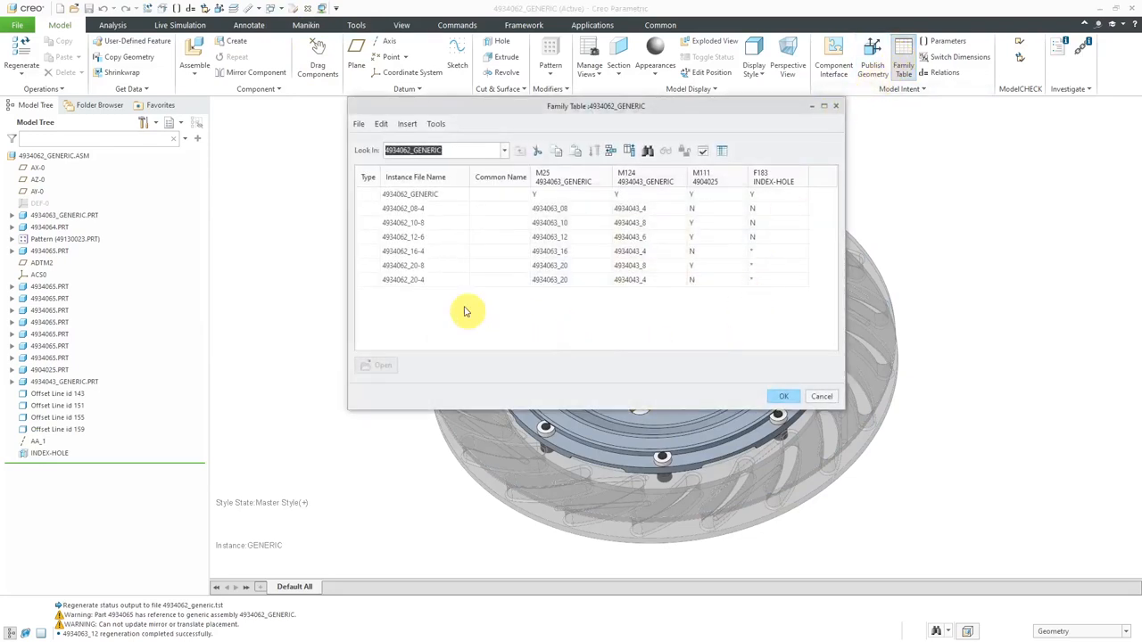
pyautogui.click(402, 280)
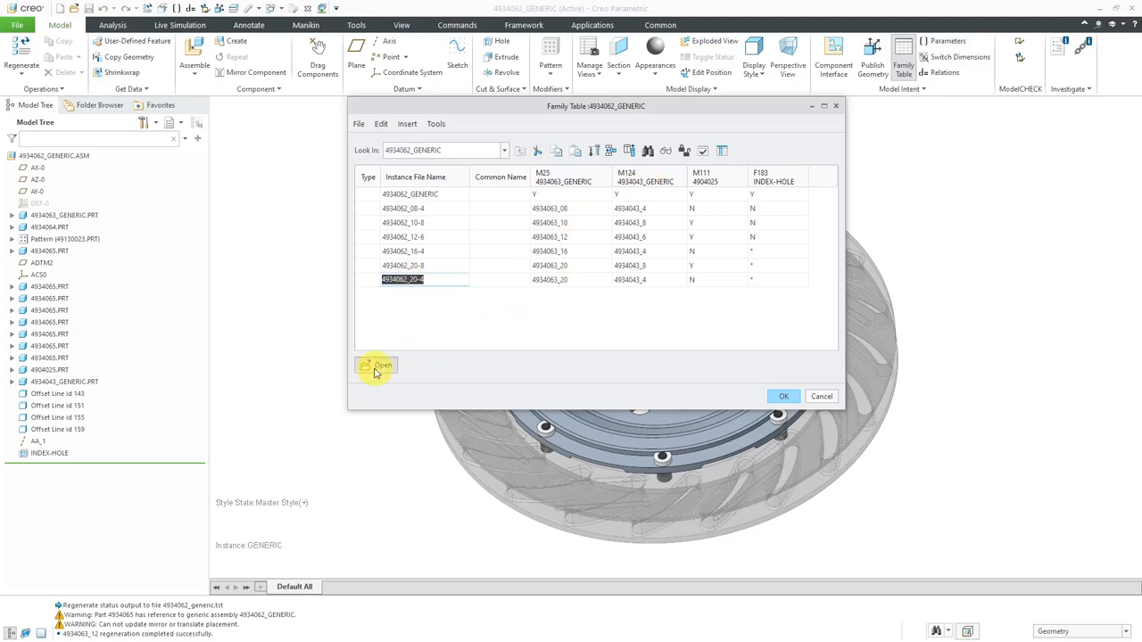
# Open instance 4934062_20-4 and set its brake disc display style to Transparent
pyautogui.click(375, 366)
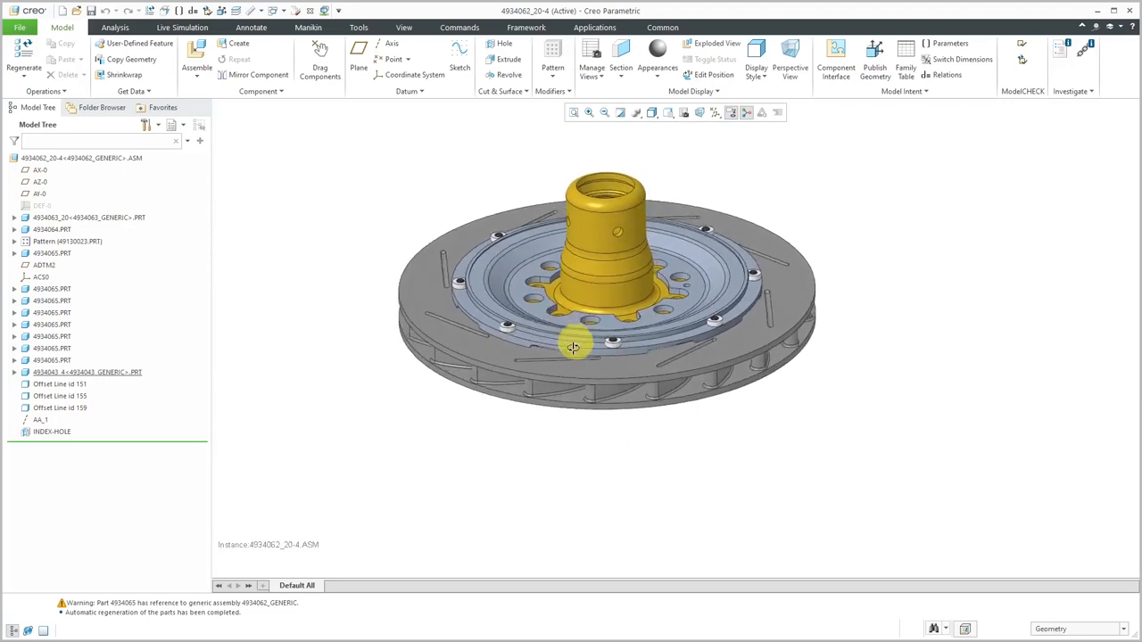
pyautogui.scroll(3)
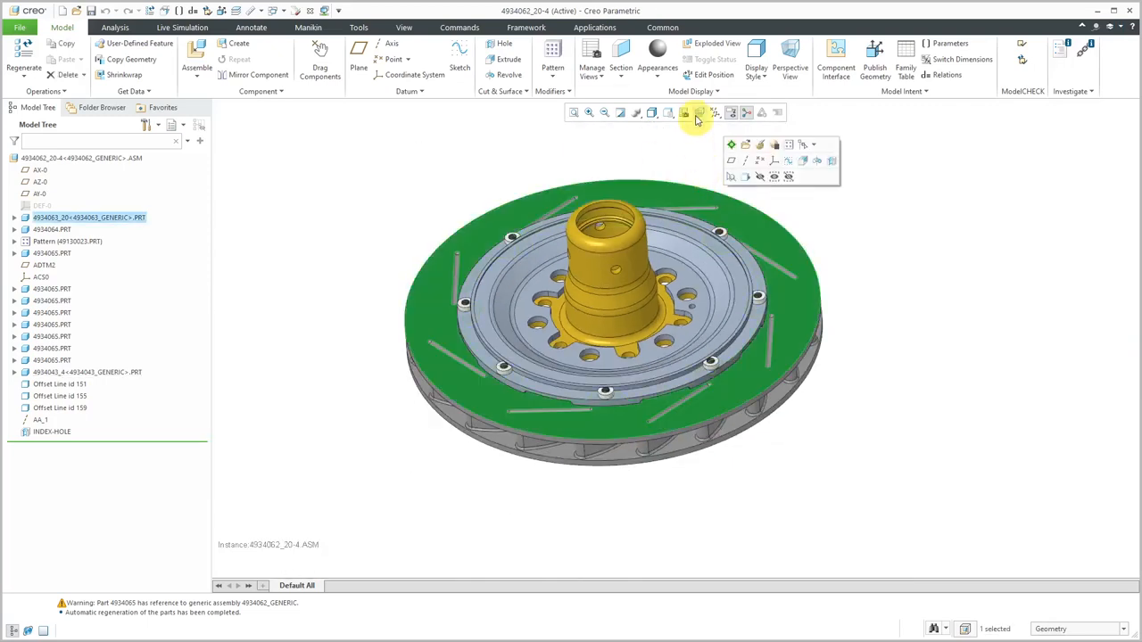
pyautogui.click(698, 112)
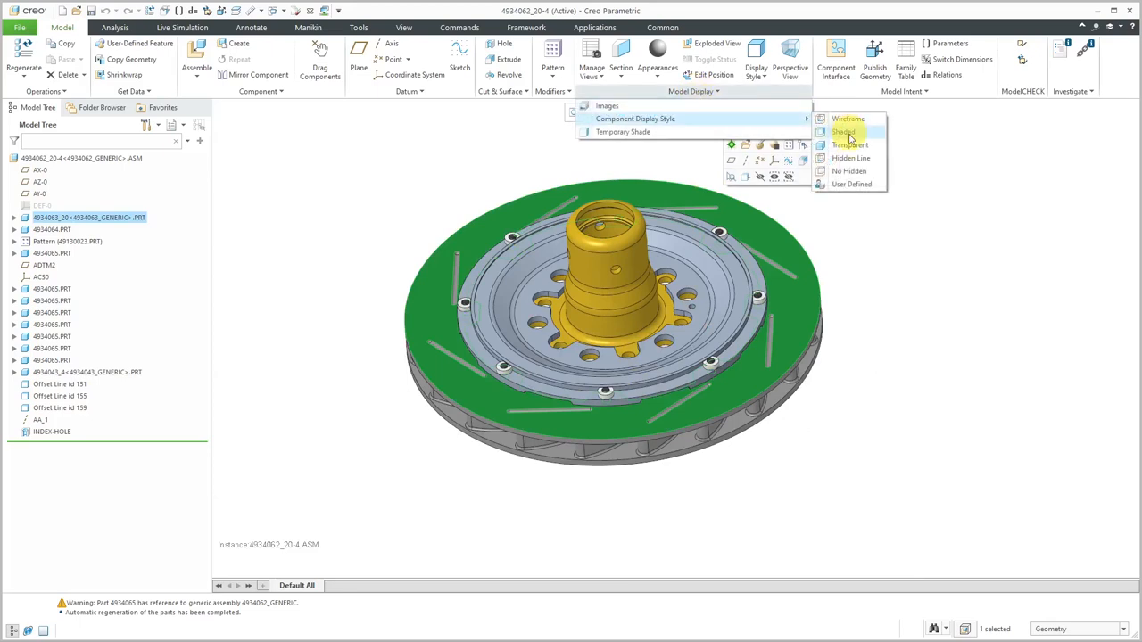
pyautogui.click(850, 144)
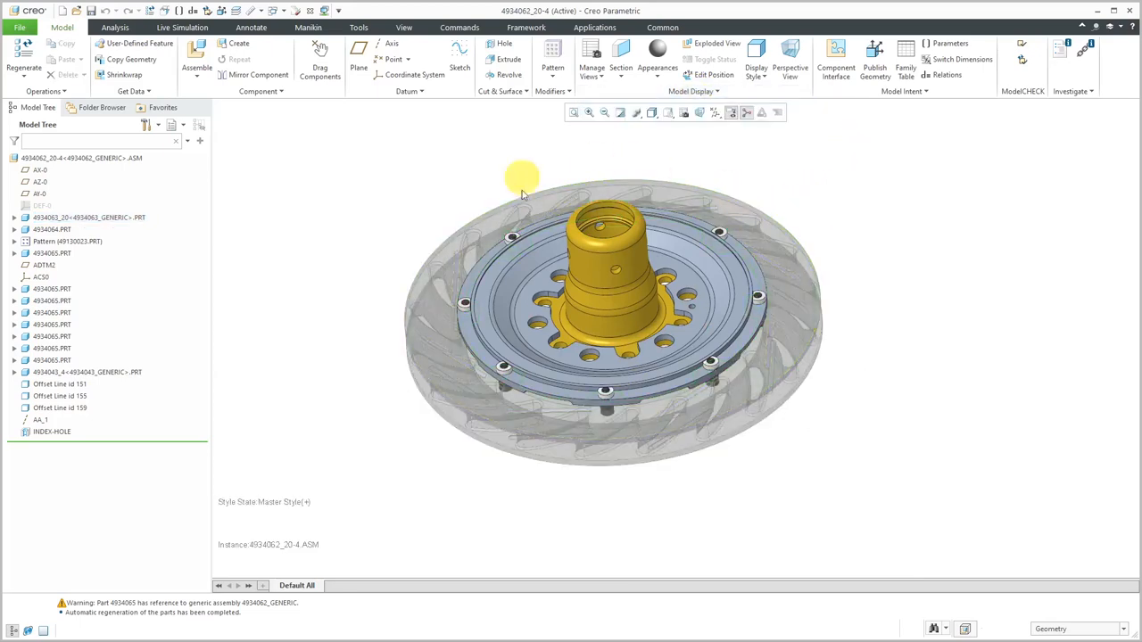
pyautogui.moveTo(361, 227)
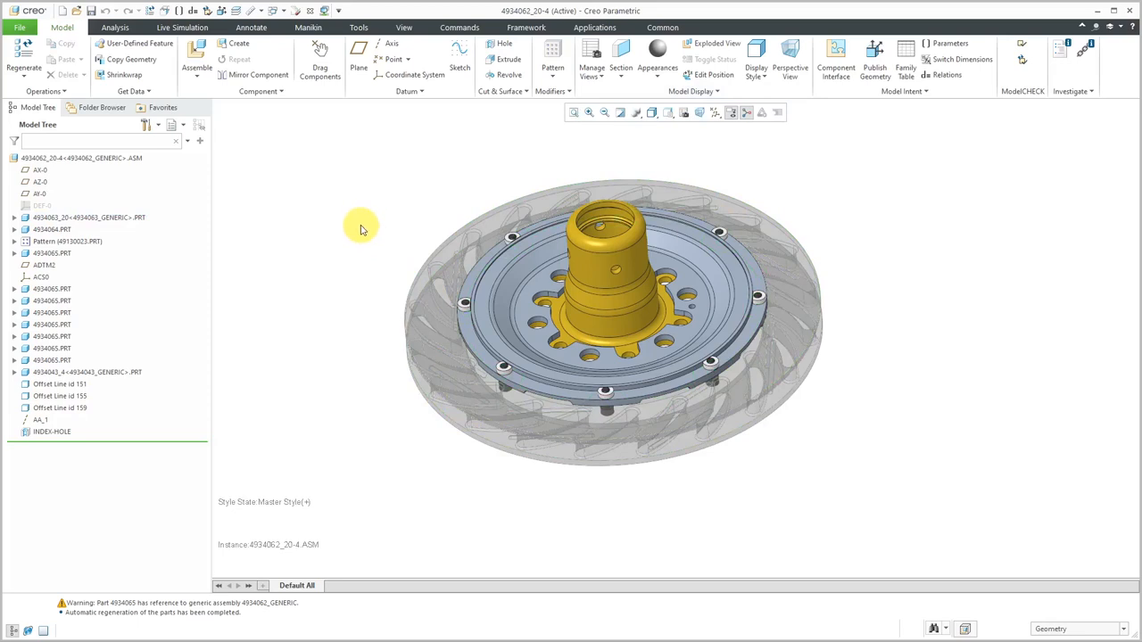
pyautogui.moveTo(350, 176)
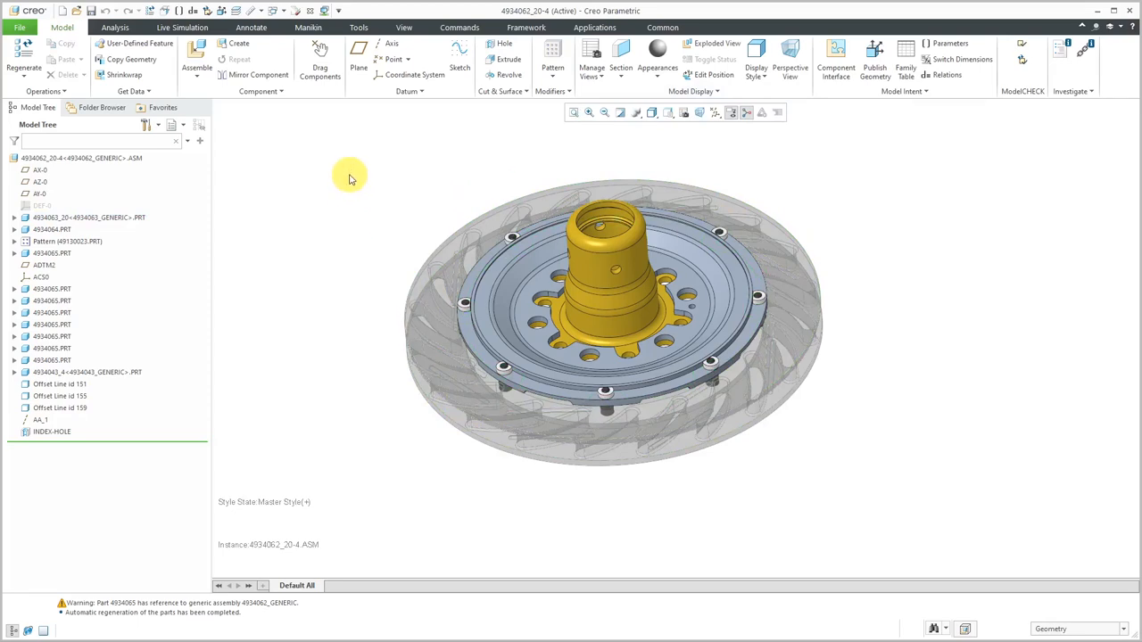
pyautogui.click(295, 9)
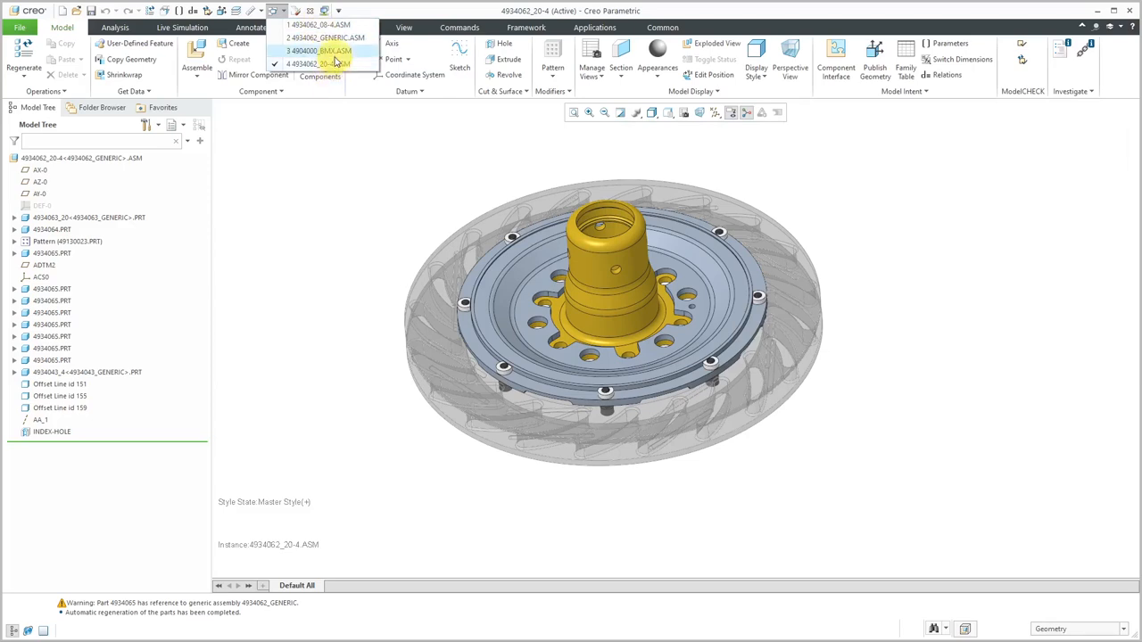
# Activate 4904000_BMX.ASM and select the 4934062_GENERIC.ASM sub-assembly in the Model Tree
pyautogui.click(321, 50)
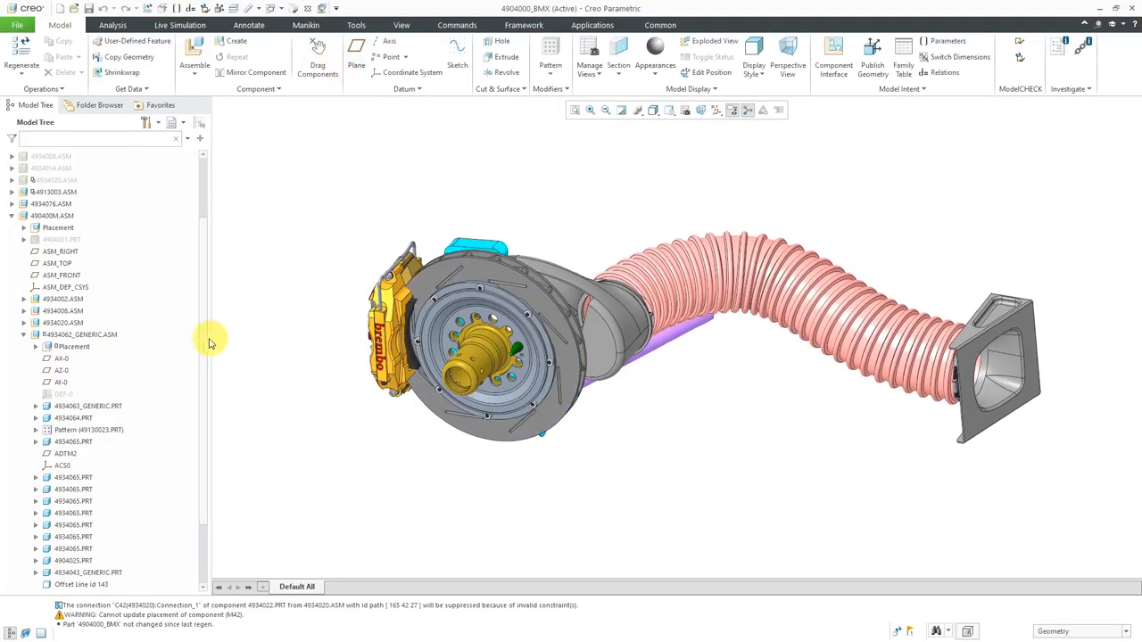
pyautogui.scroll(-3)
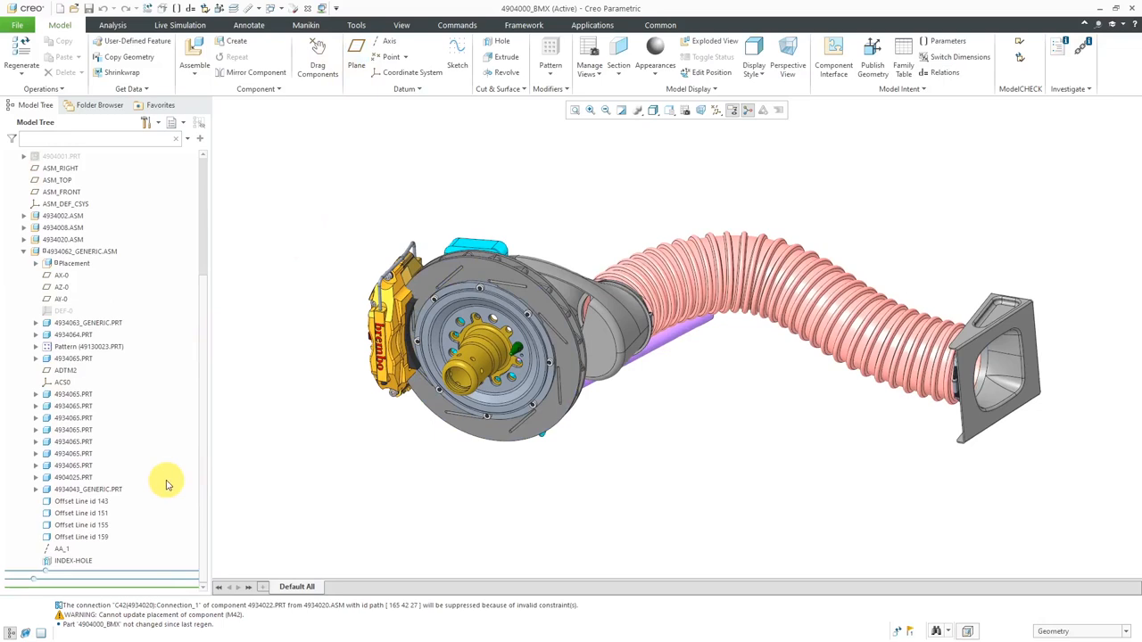
pyautogui.click(79, 251)
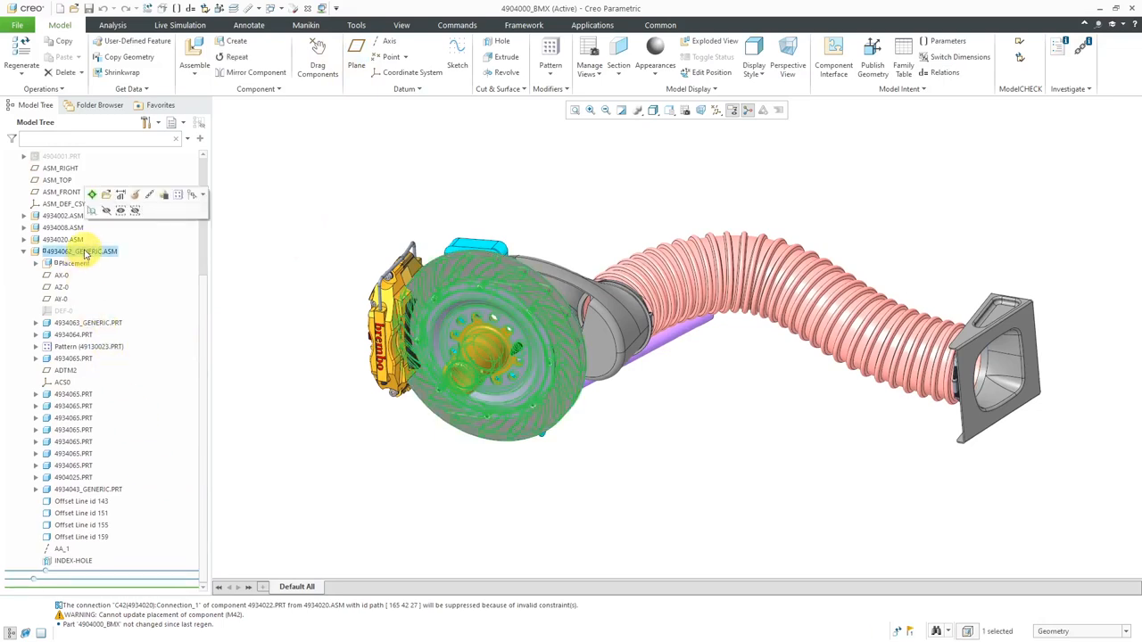
pyautogui.moveTo(147, 248)
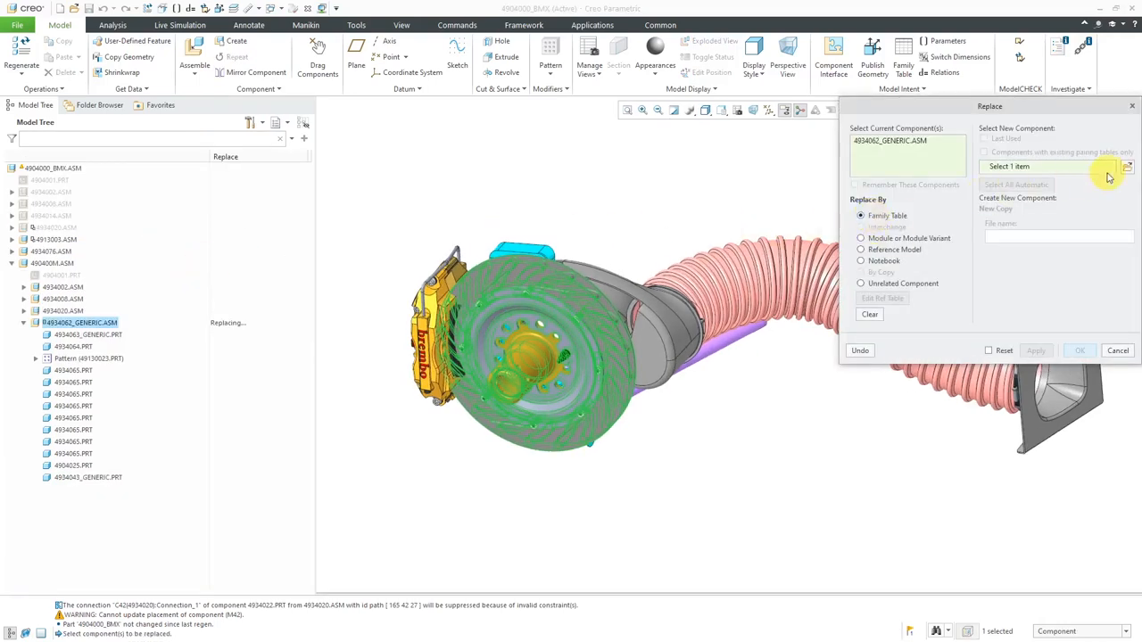
# Choose instance 4934062_08-4 from the family tree as the replacement
pyautogui.click(1127, 167)
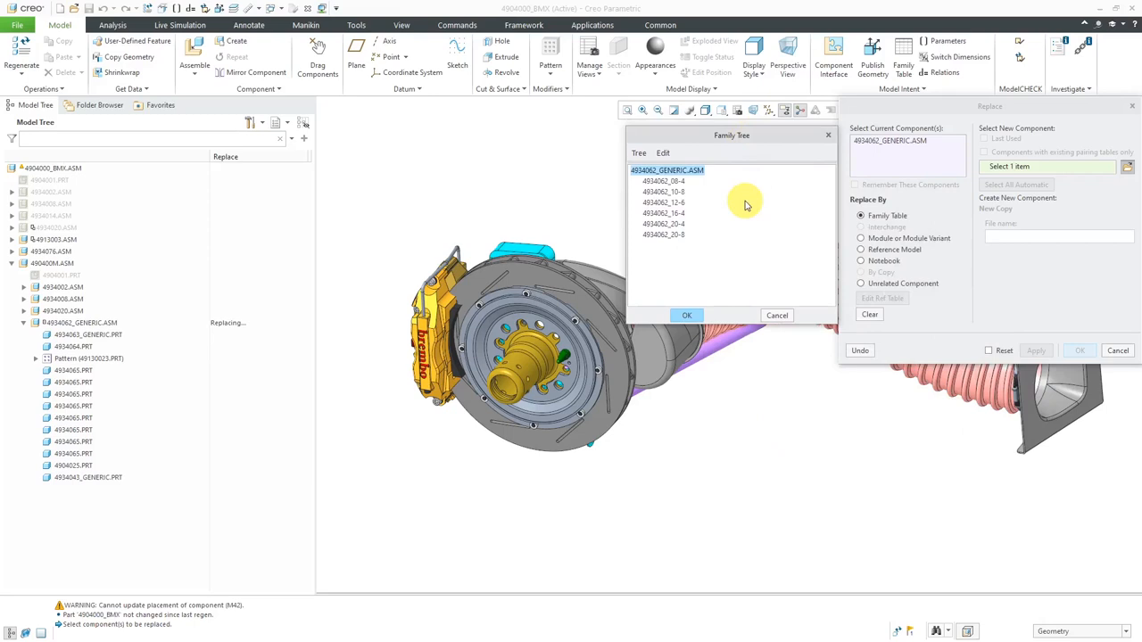
pyautogui.moveTo(721, 194)
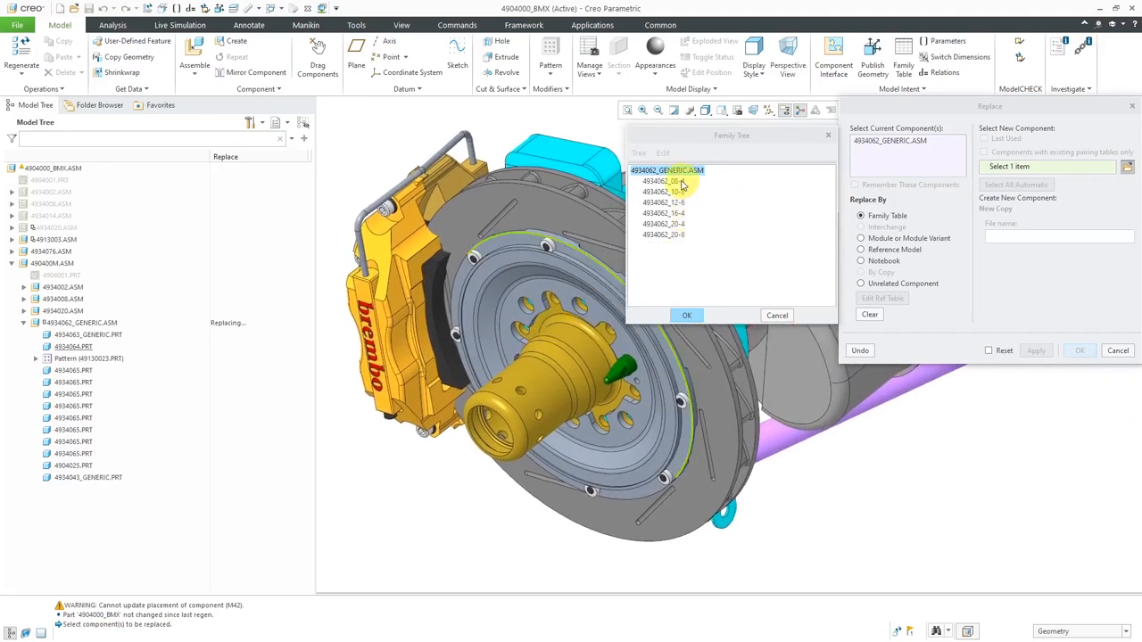
pyautogui.click(663, 182)
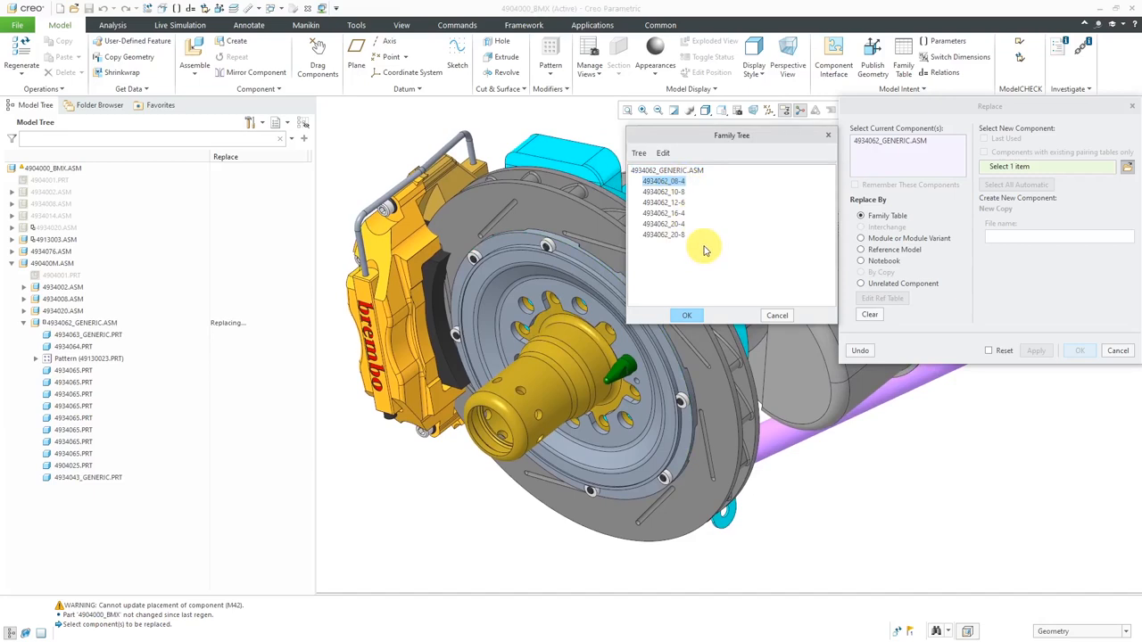